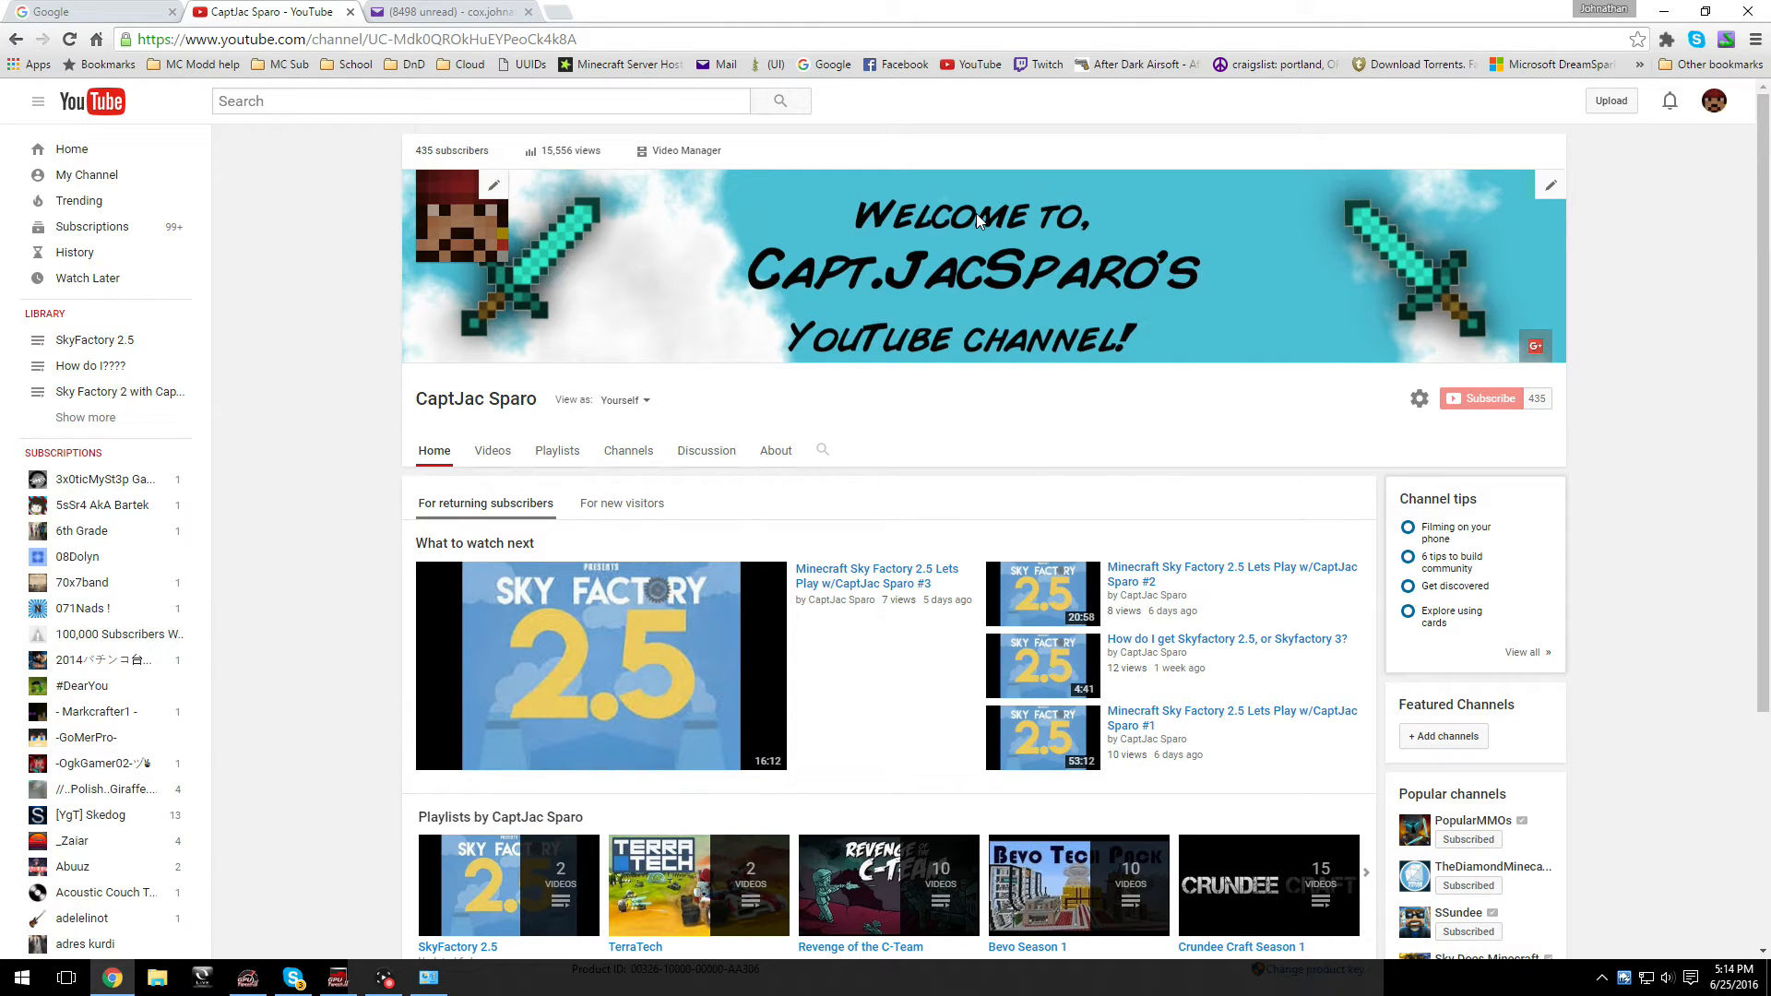
mouse_move(875, 15)
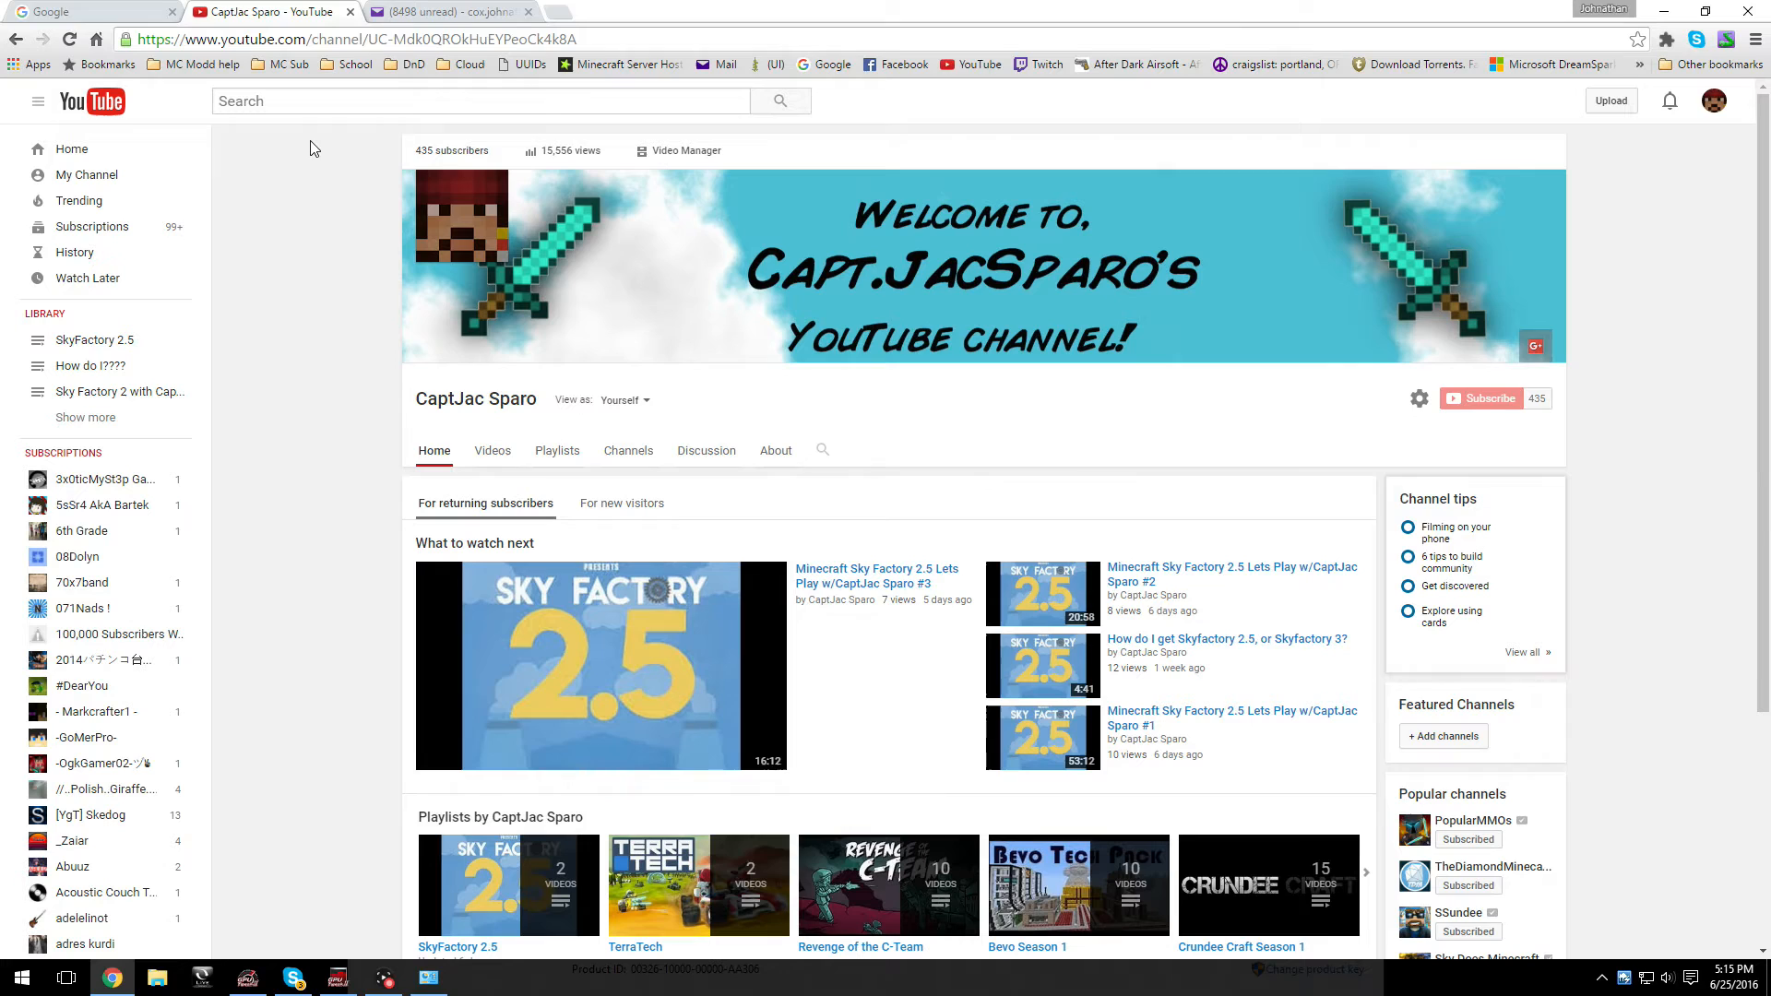
mouse_move(291, 221)
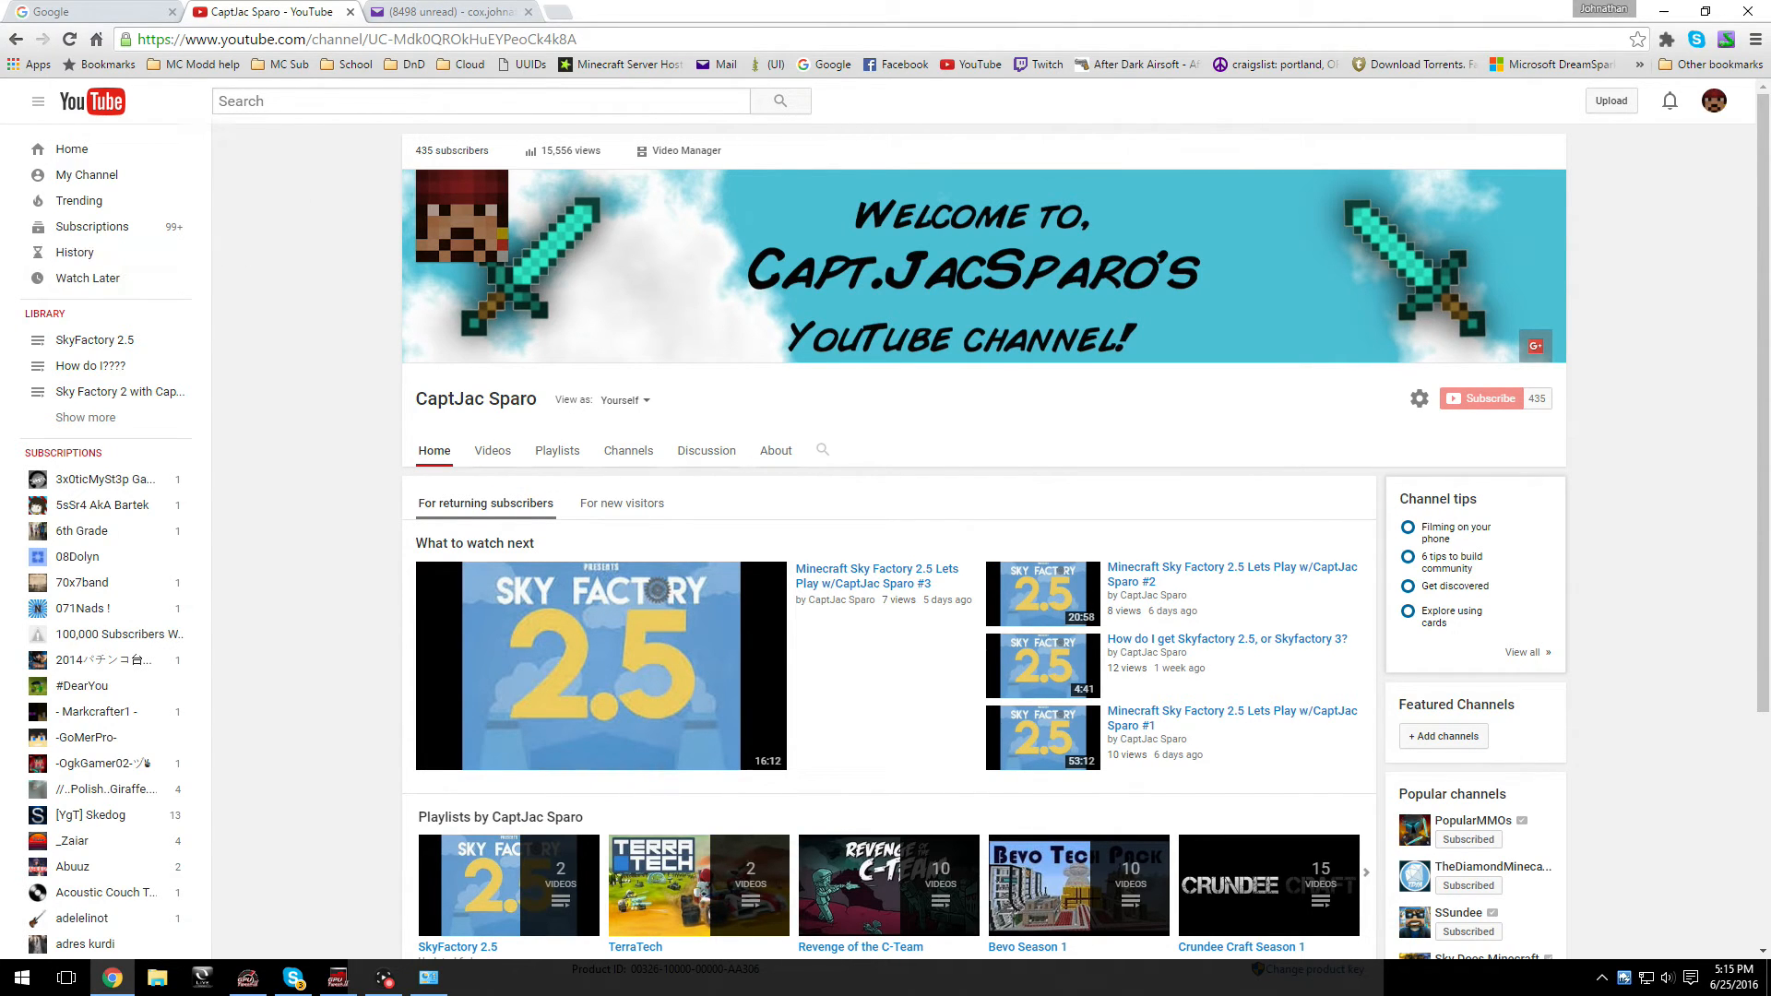
mouse_move(356, 139)
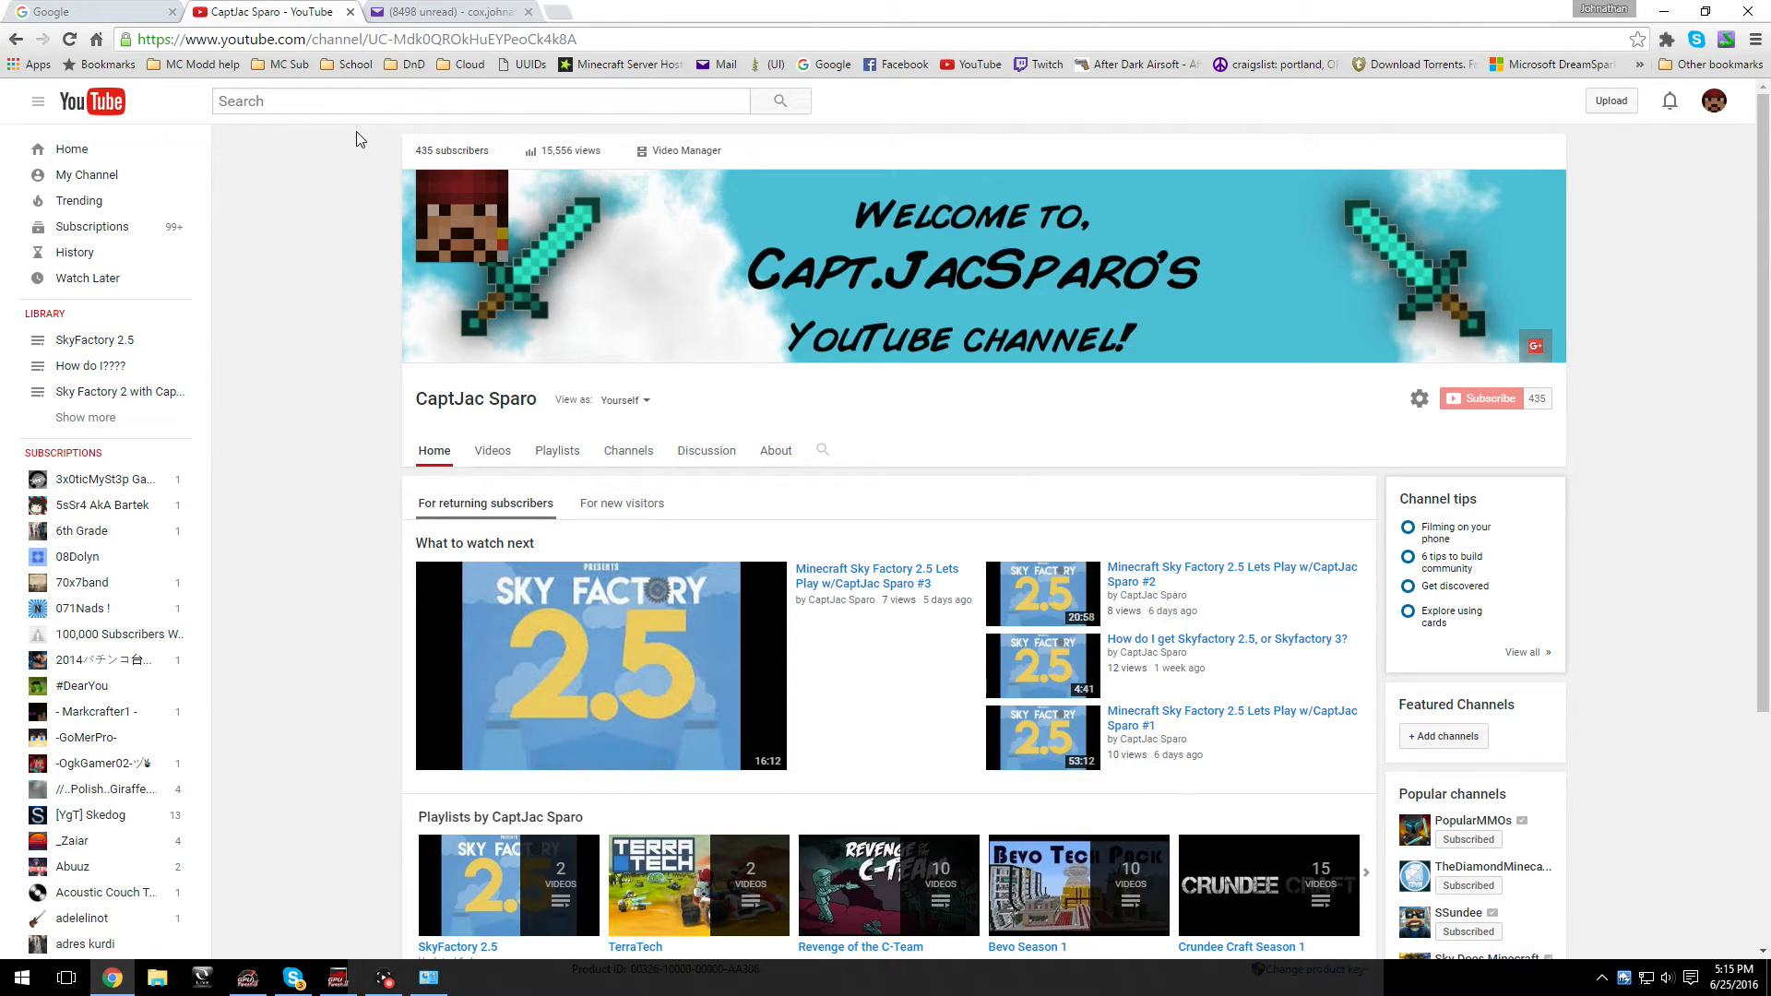
mouse_move(1660, 16)
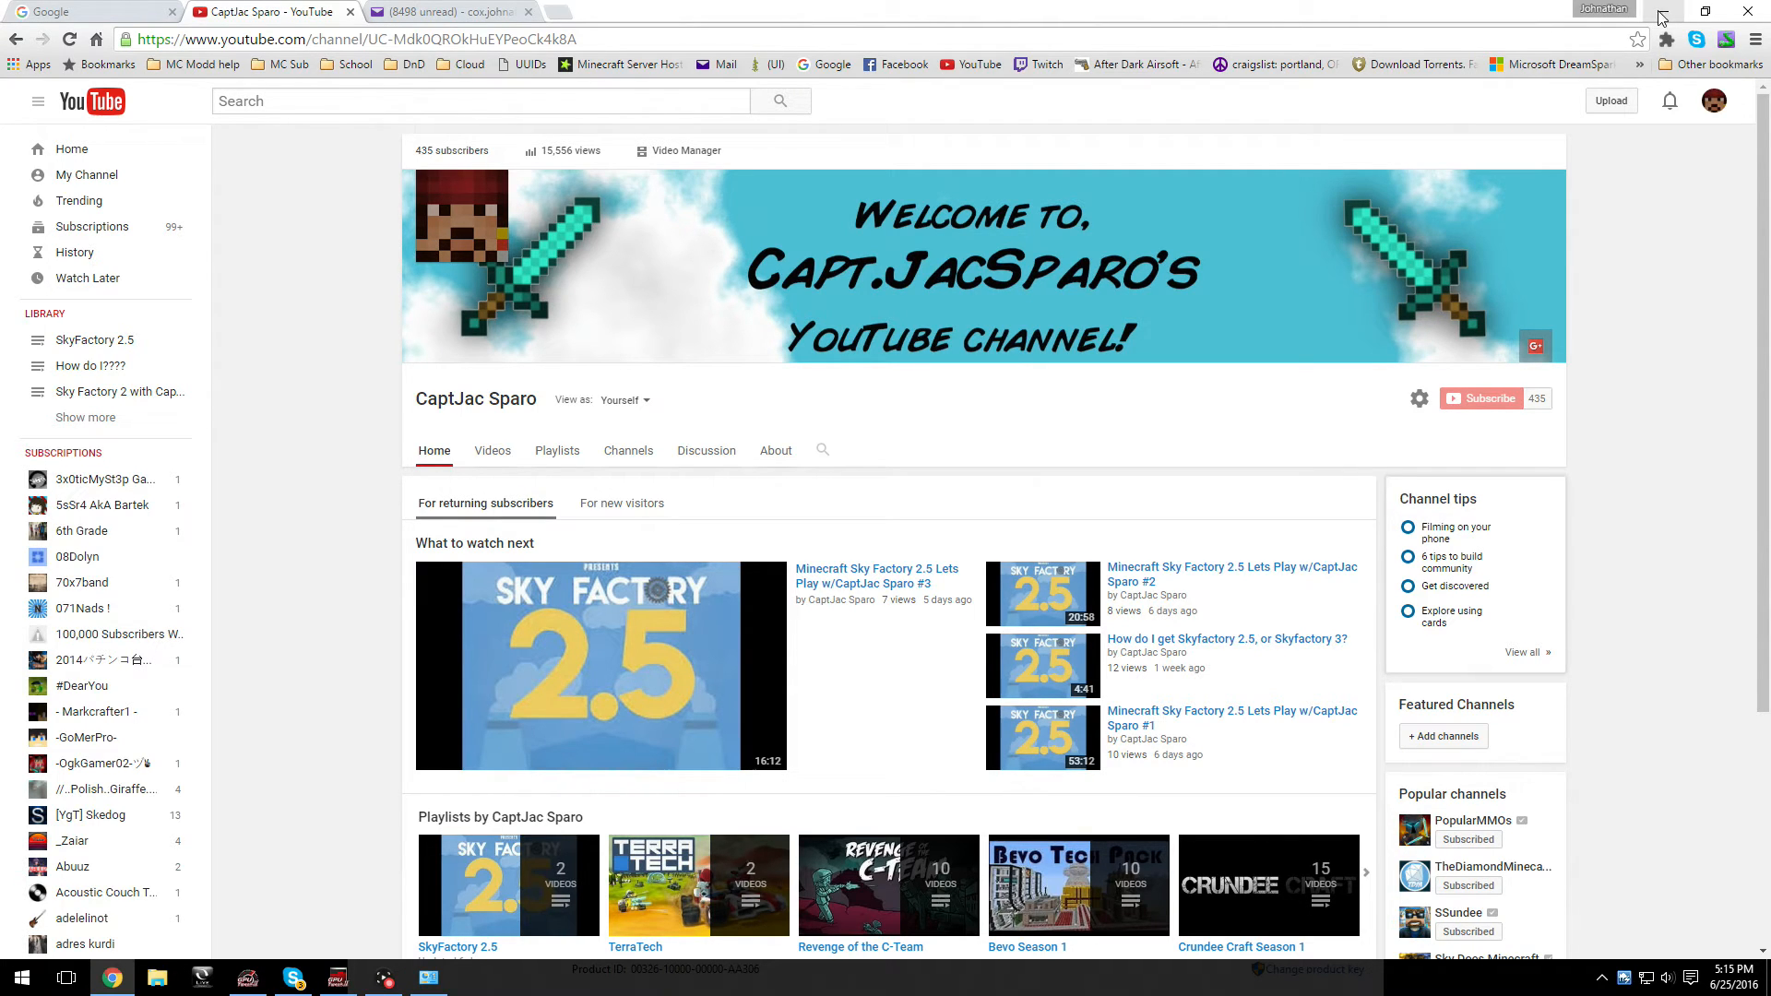
mouse_move(1681, 11)
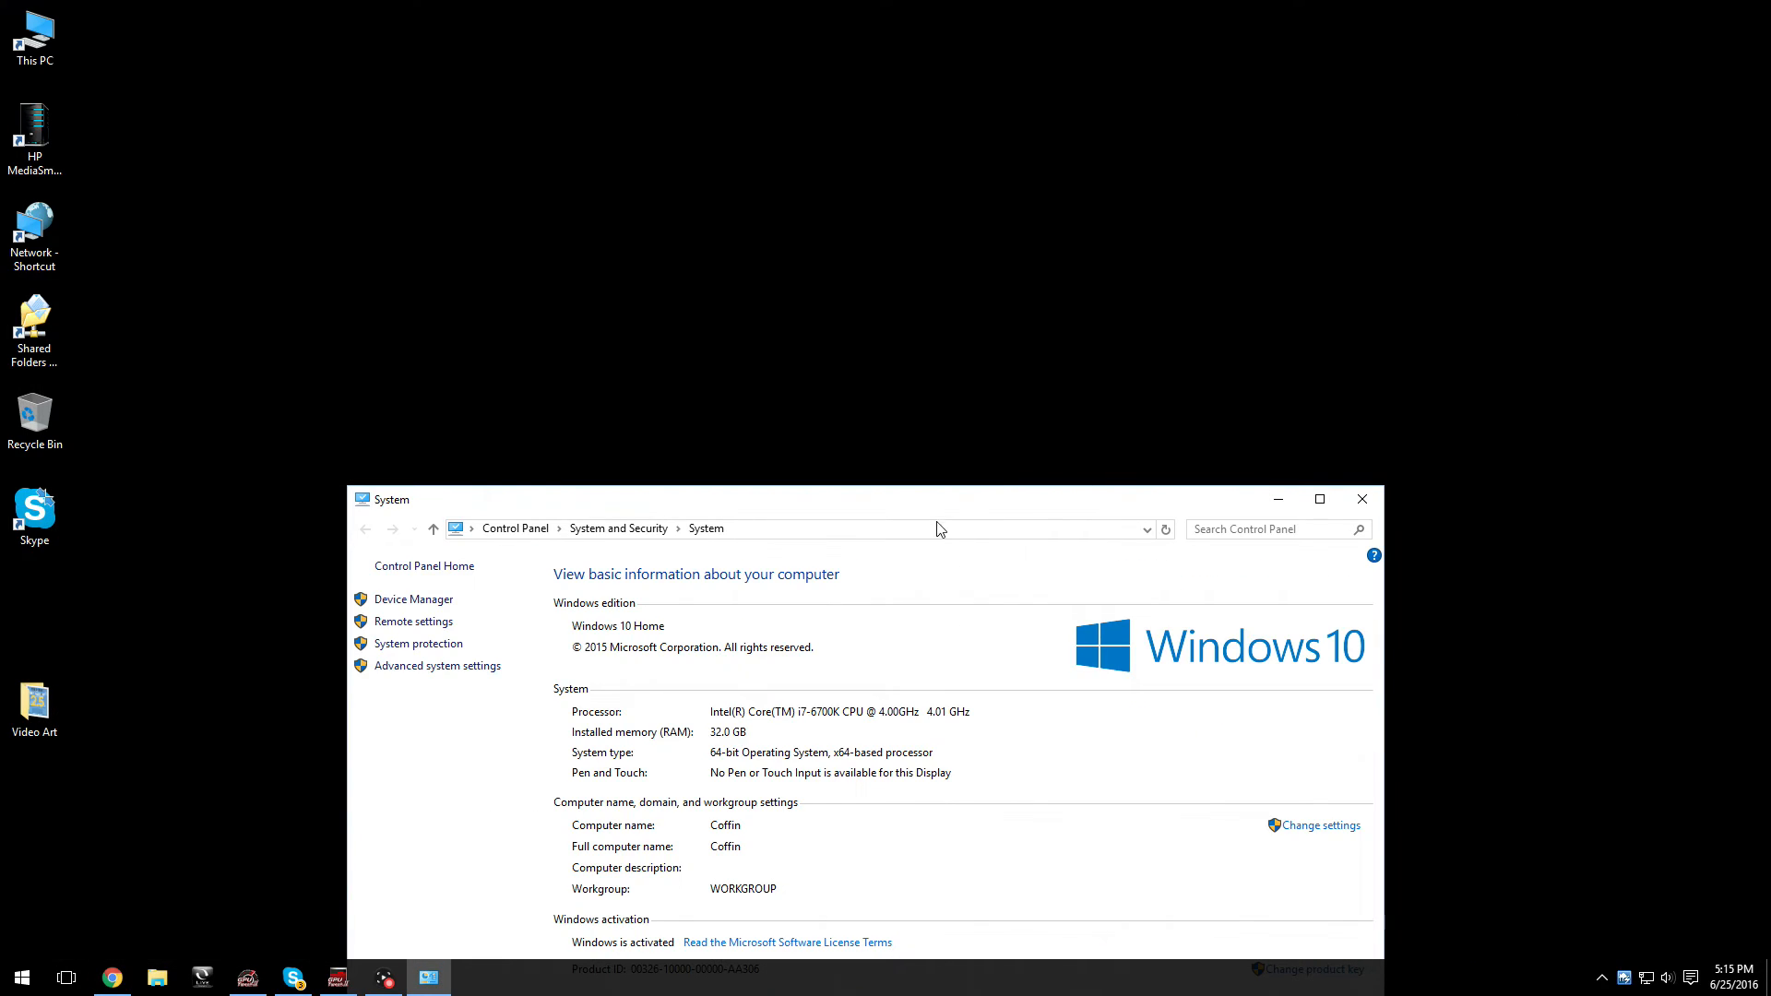
mouse_move(712, 776)
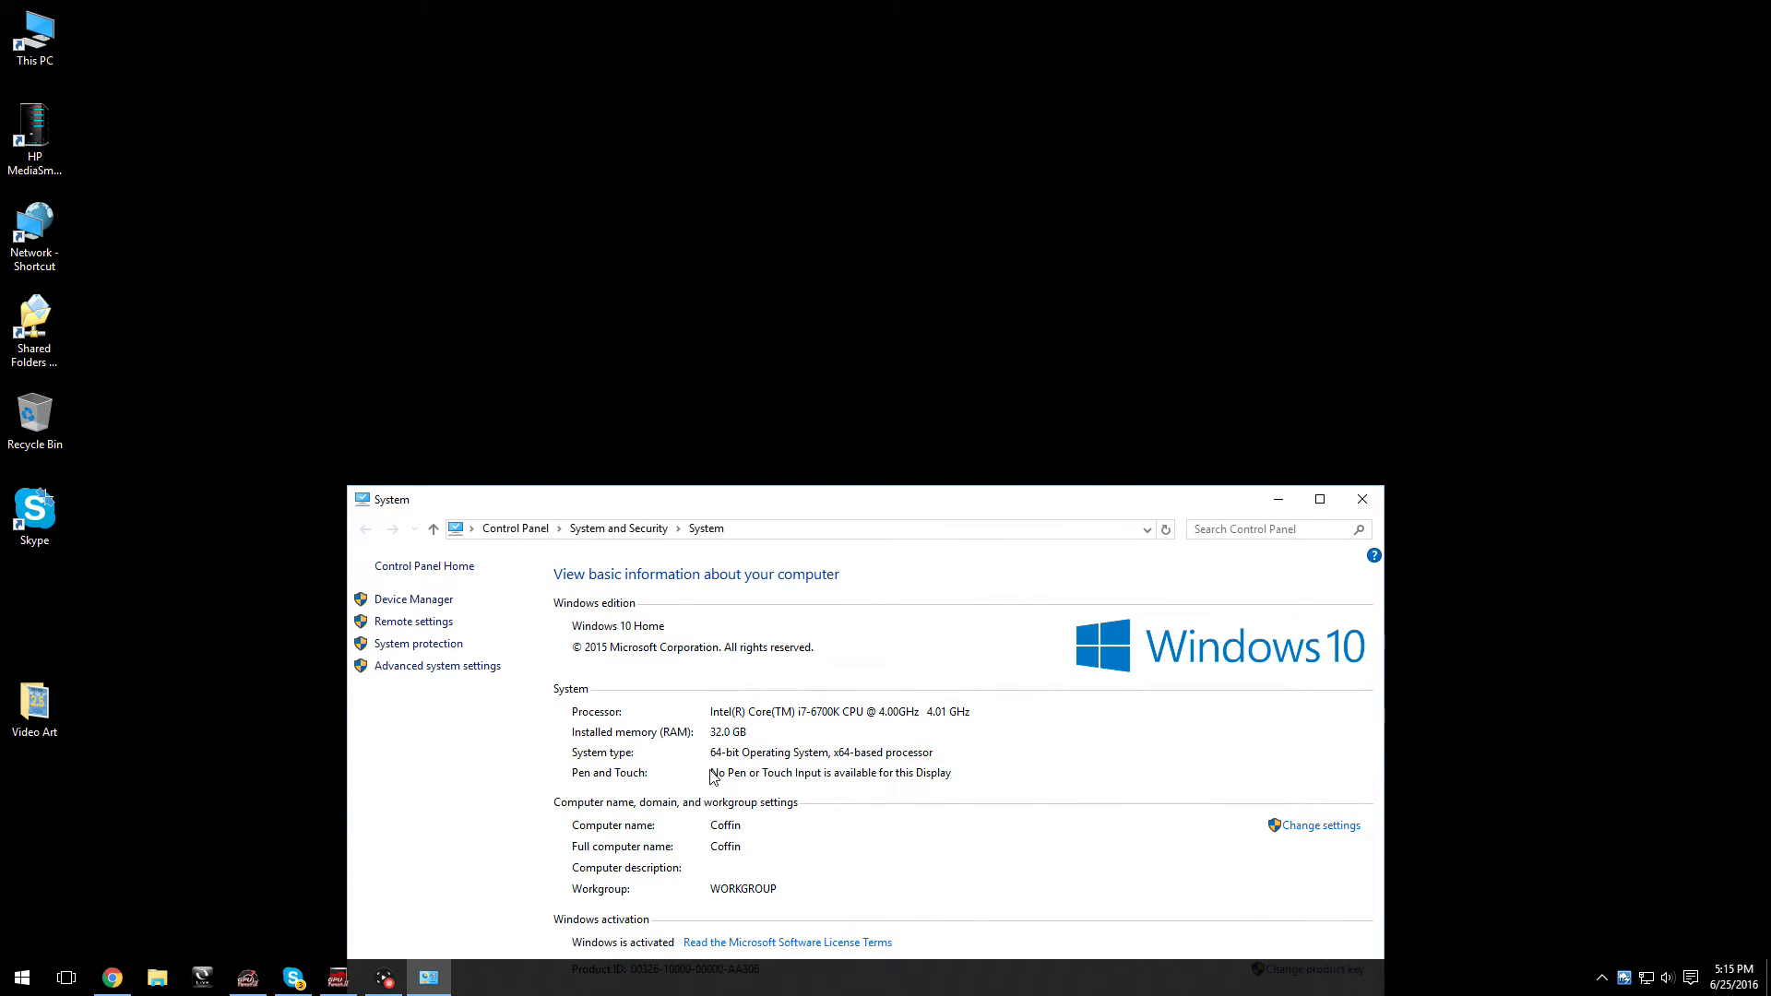
mouse_move(831, 734)
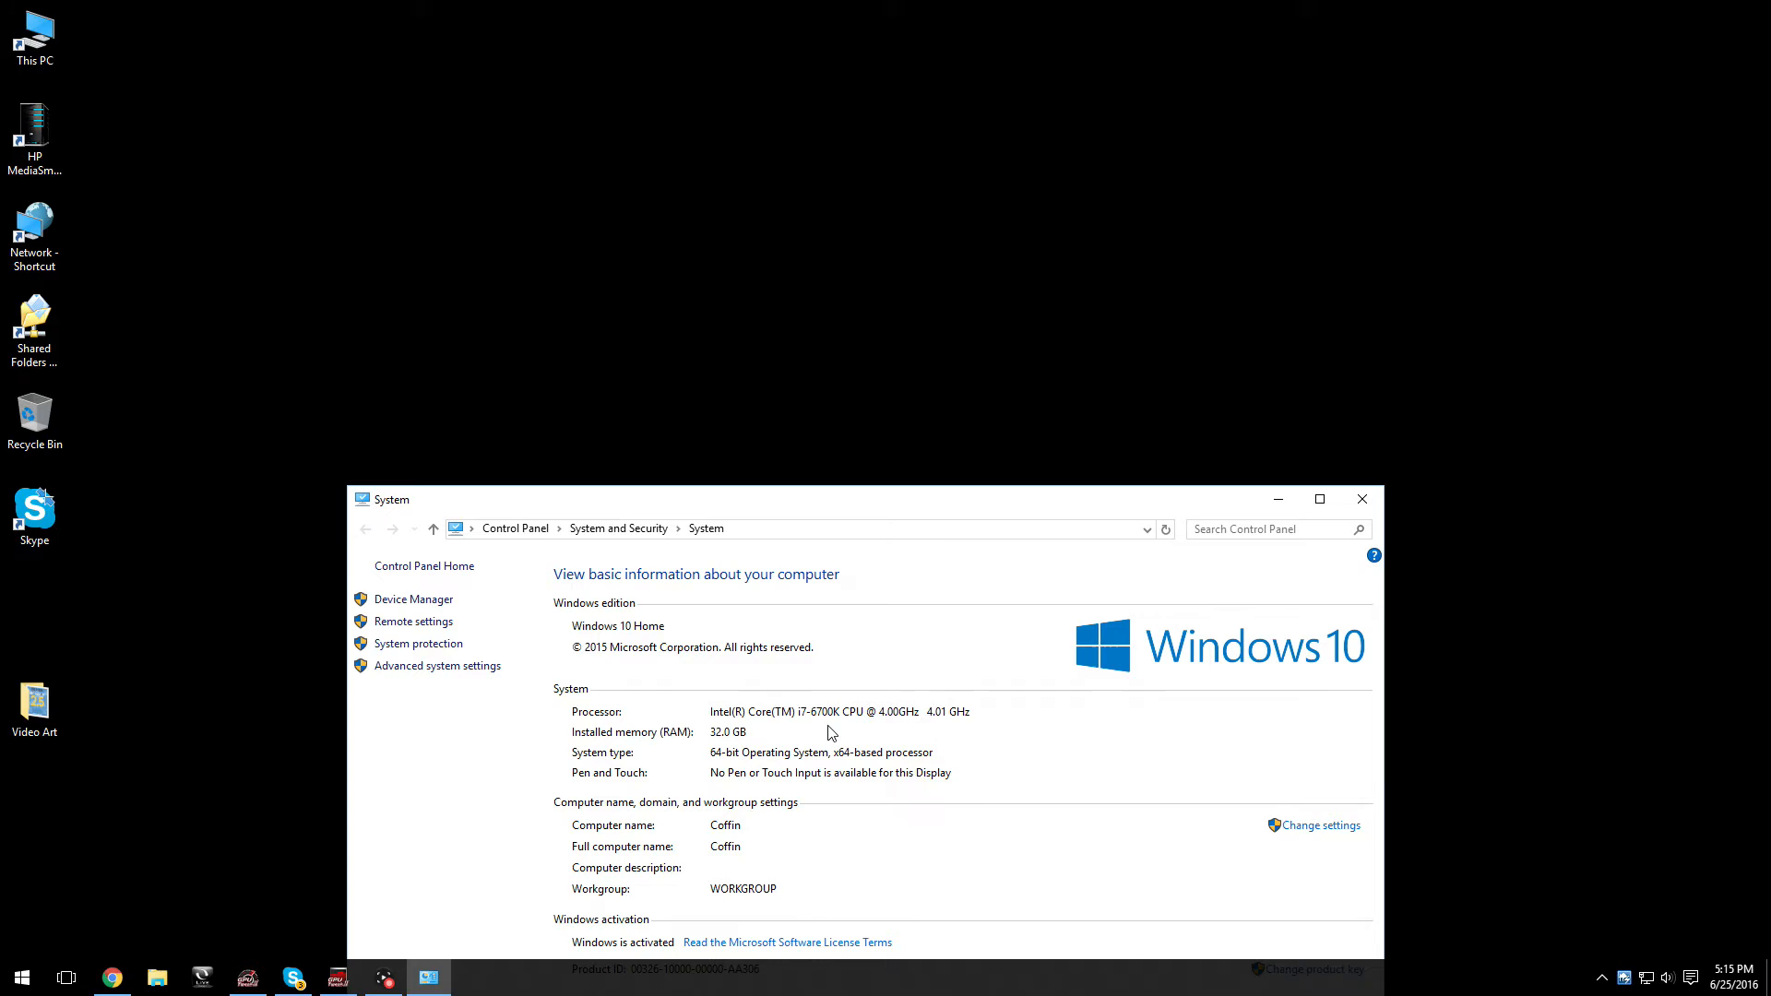
mouse_move(744, 749)
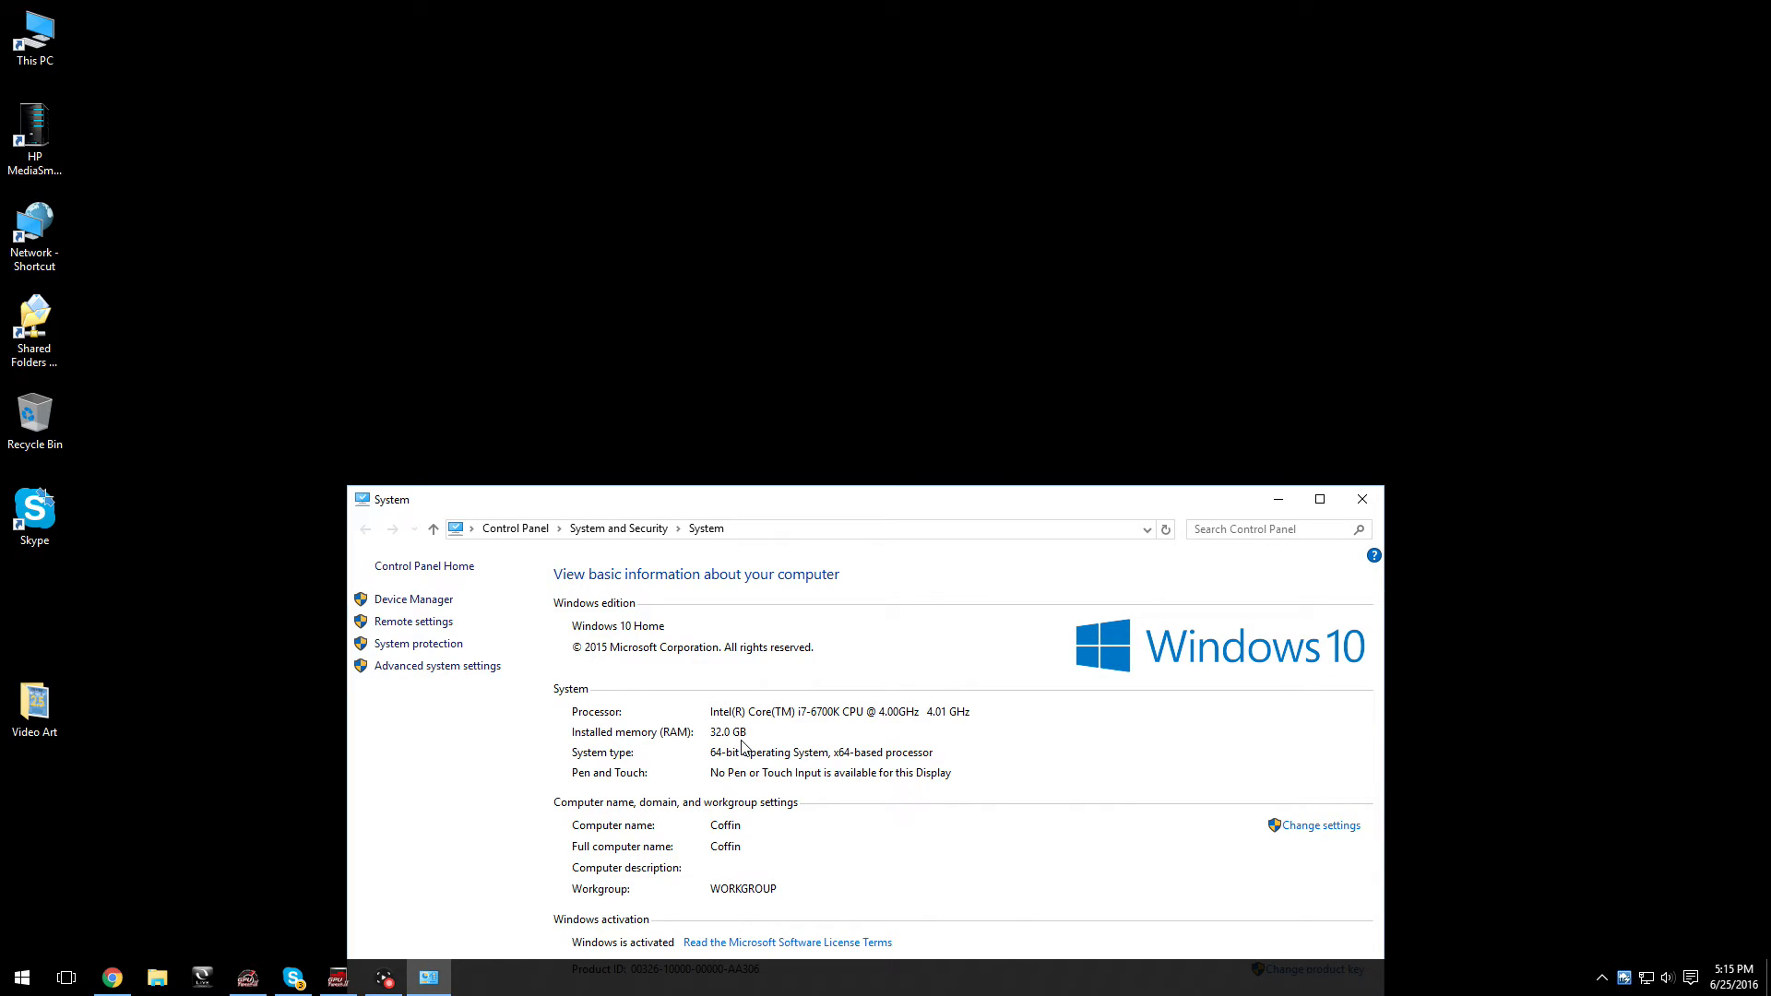
mouse_move(1268, 528)
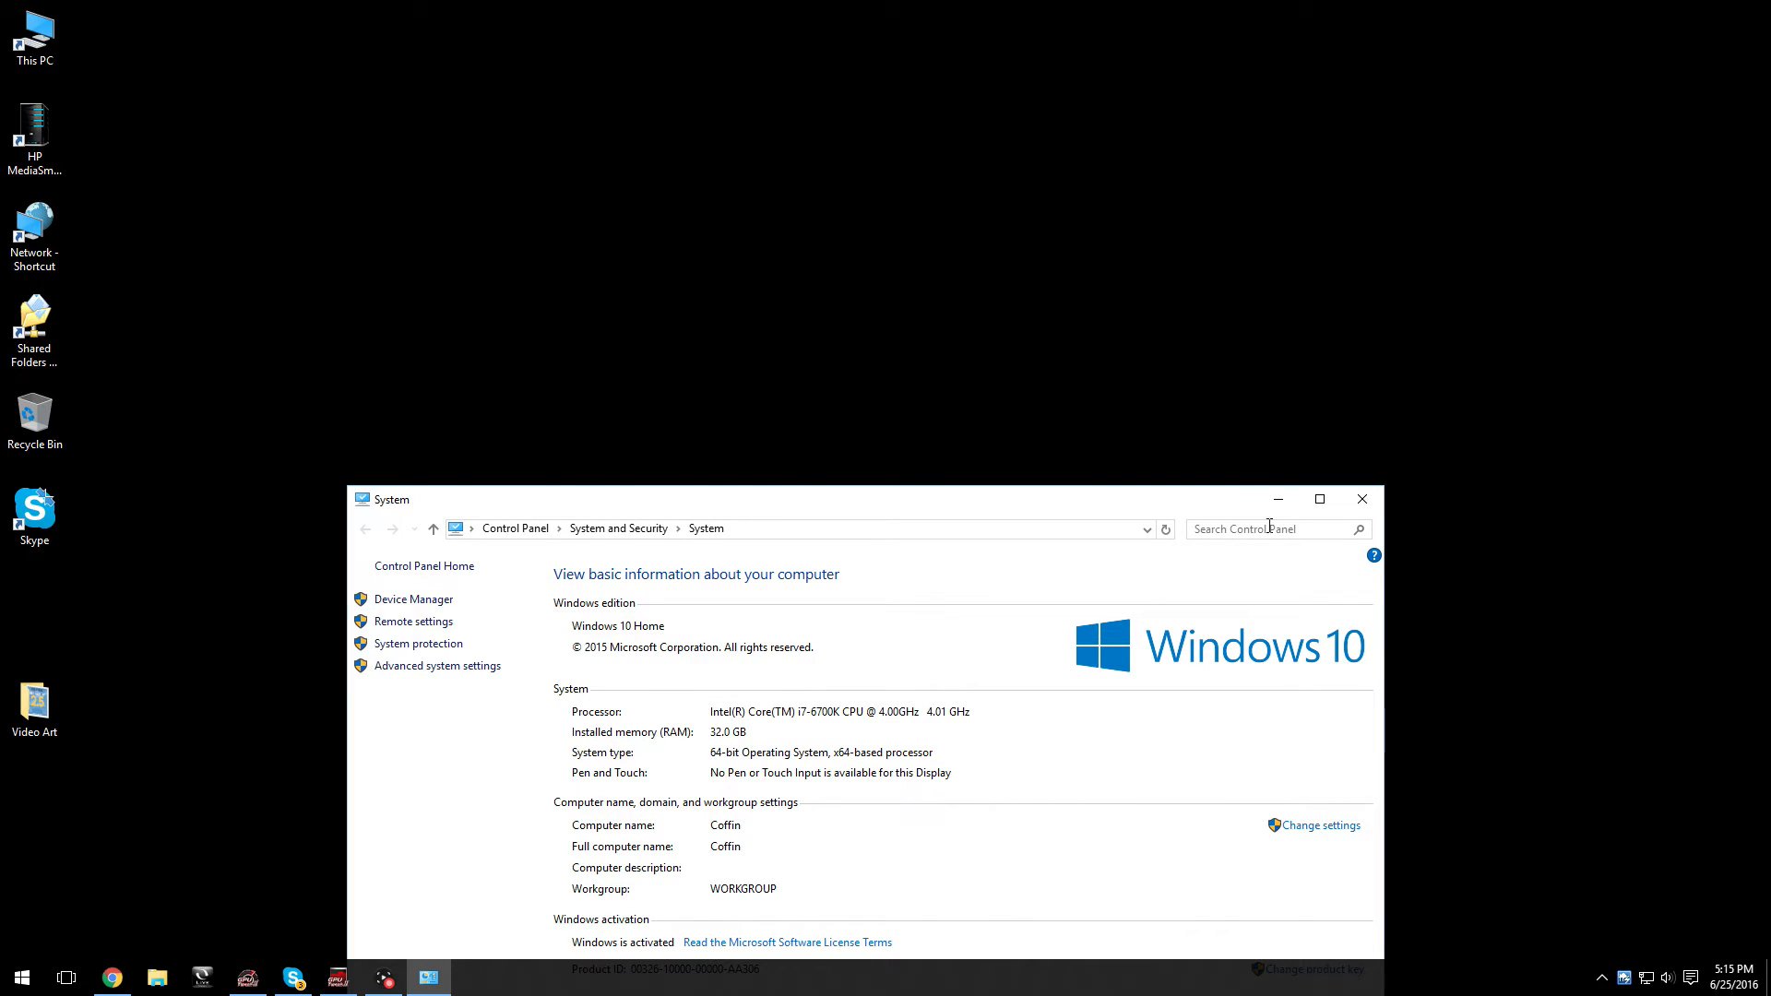
Close the Control Panel System information window to reveal the desktop.
click(1361, 499)
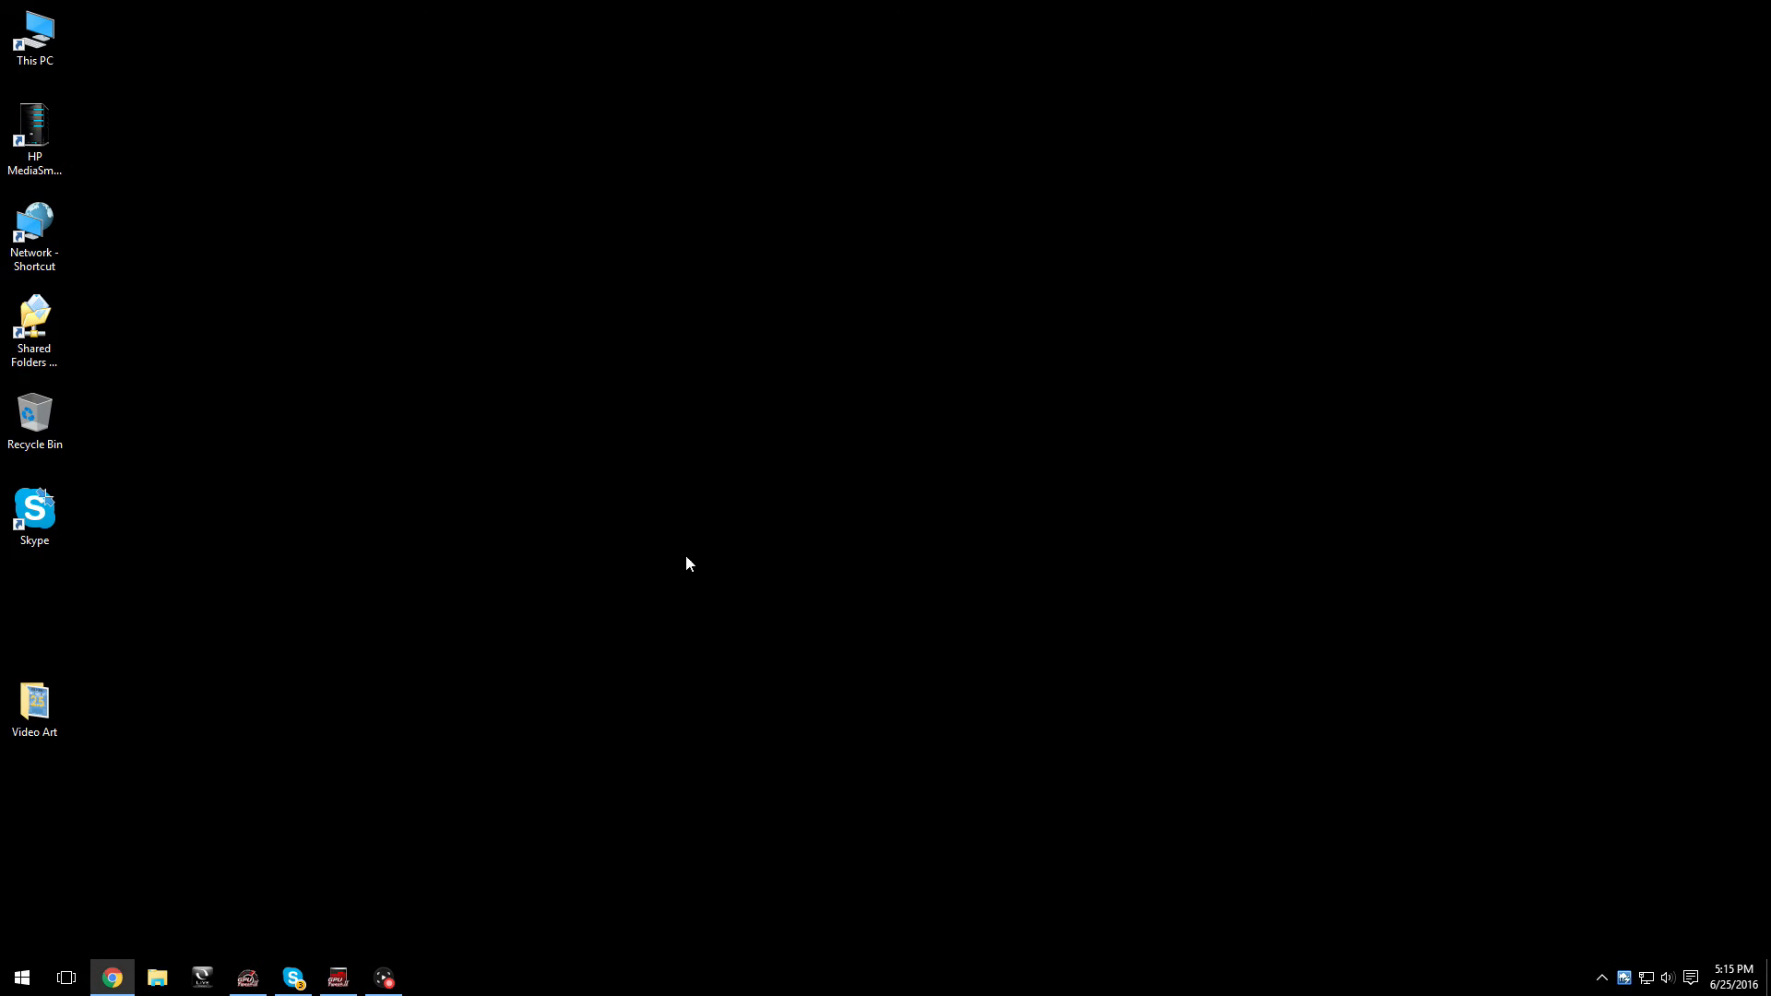
mouse_move(441, 583)
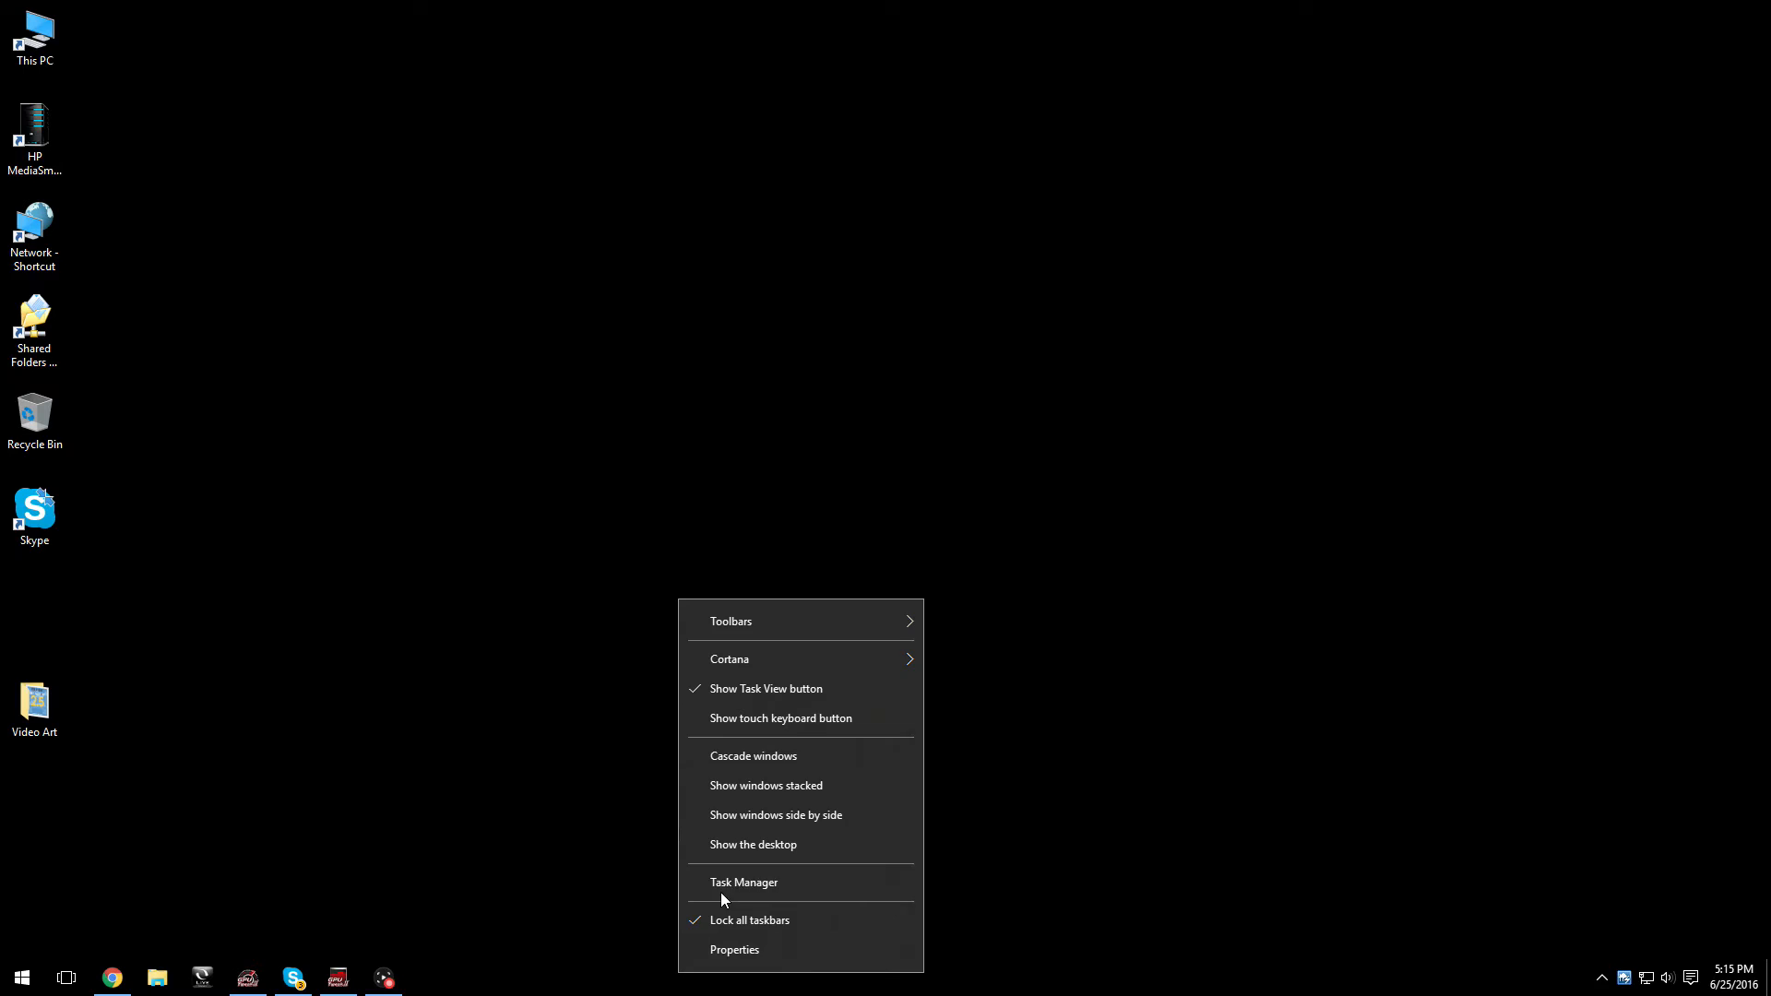
Launch Task Manager from the taskbar, check the CPU performance graphs, then show the Services list.
click(743, 882)
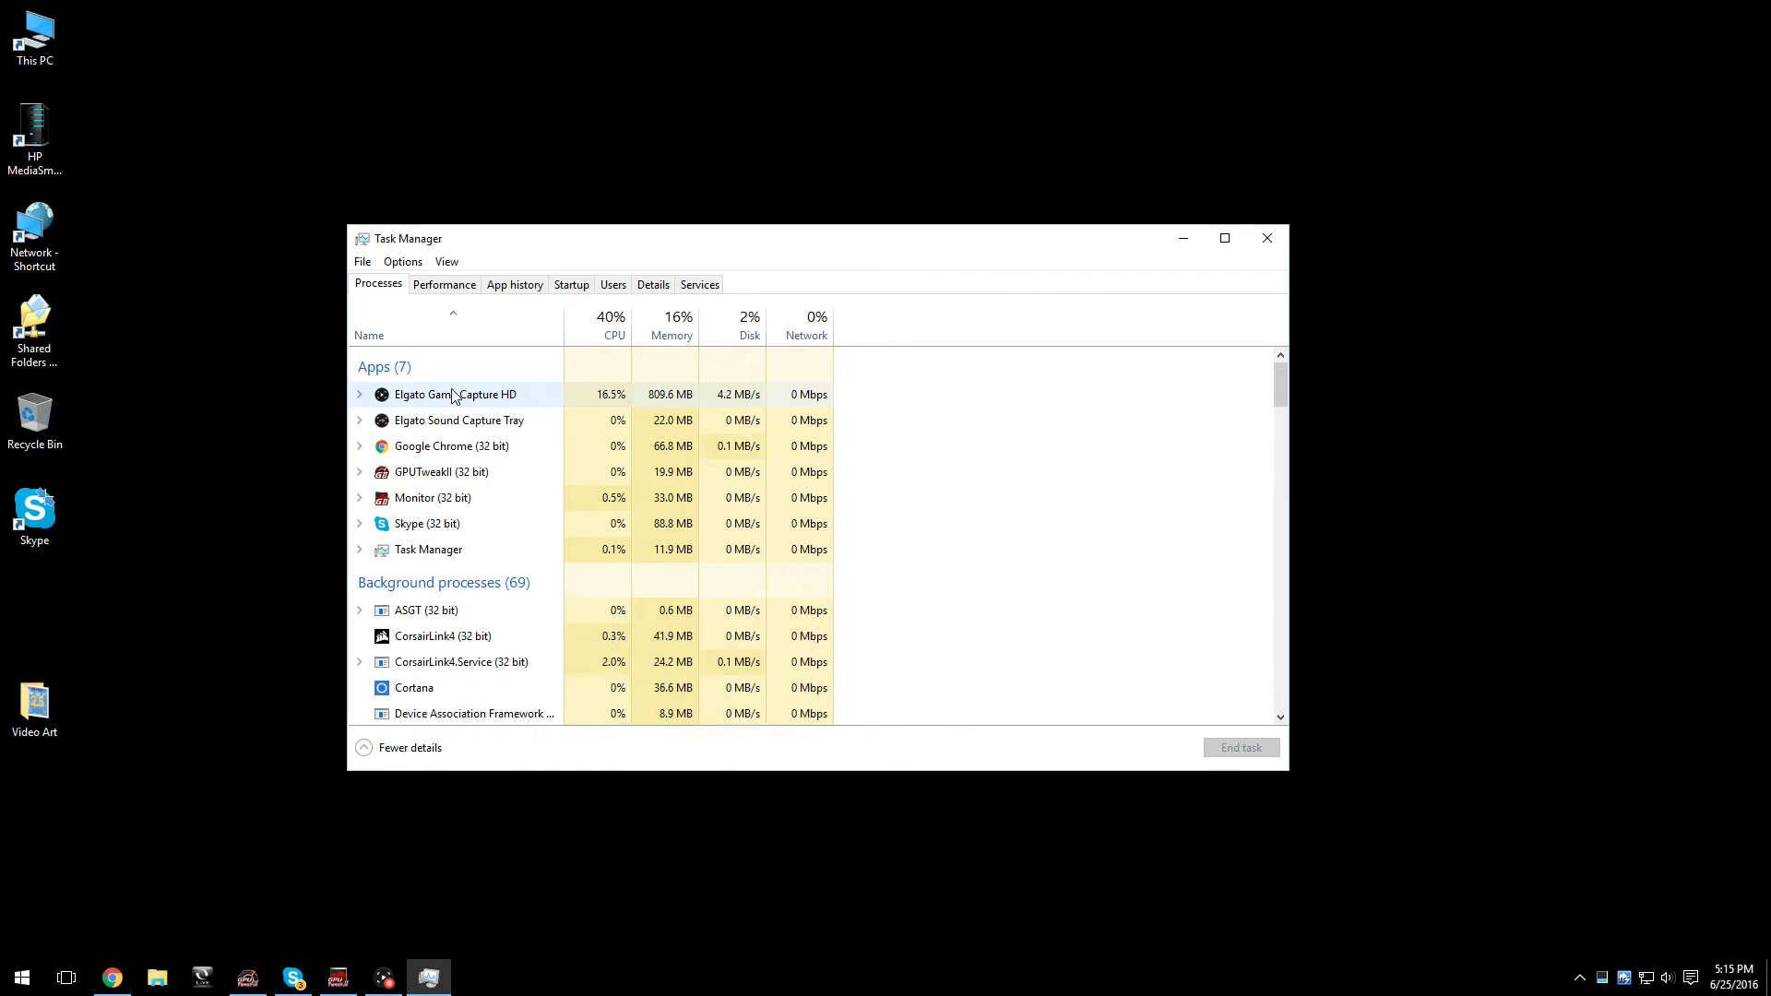
click(444, 283)
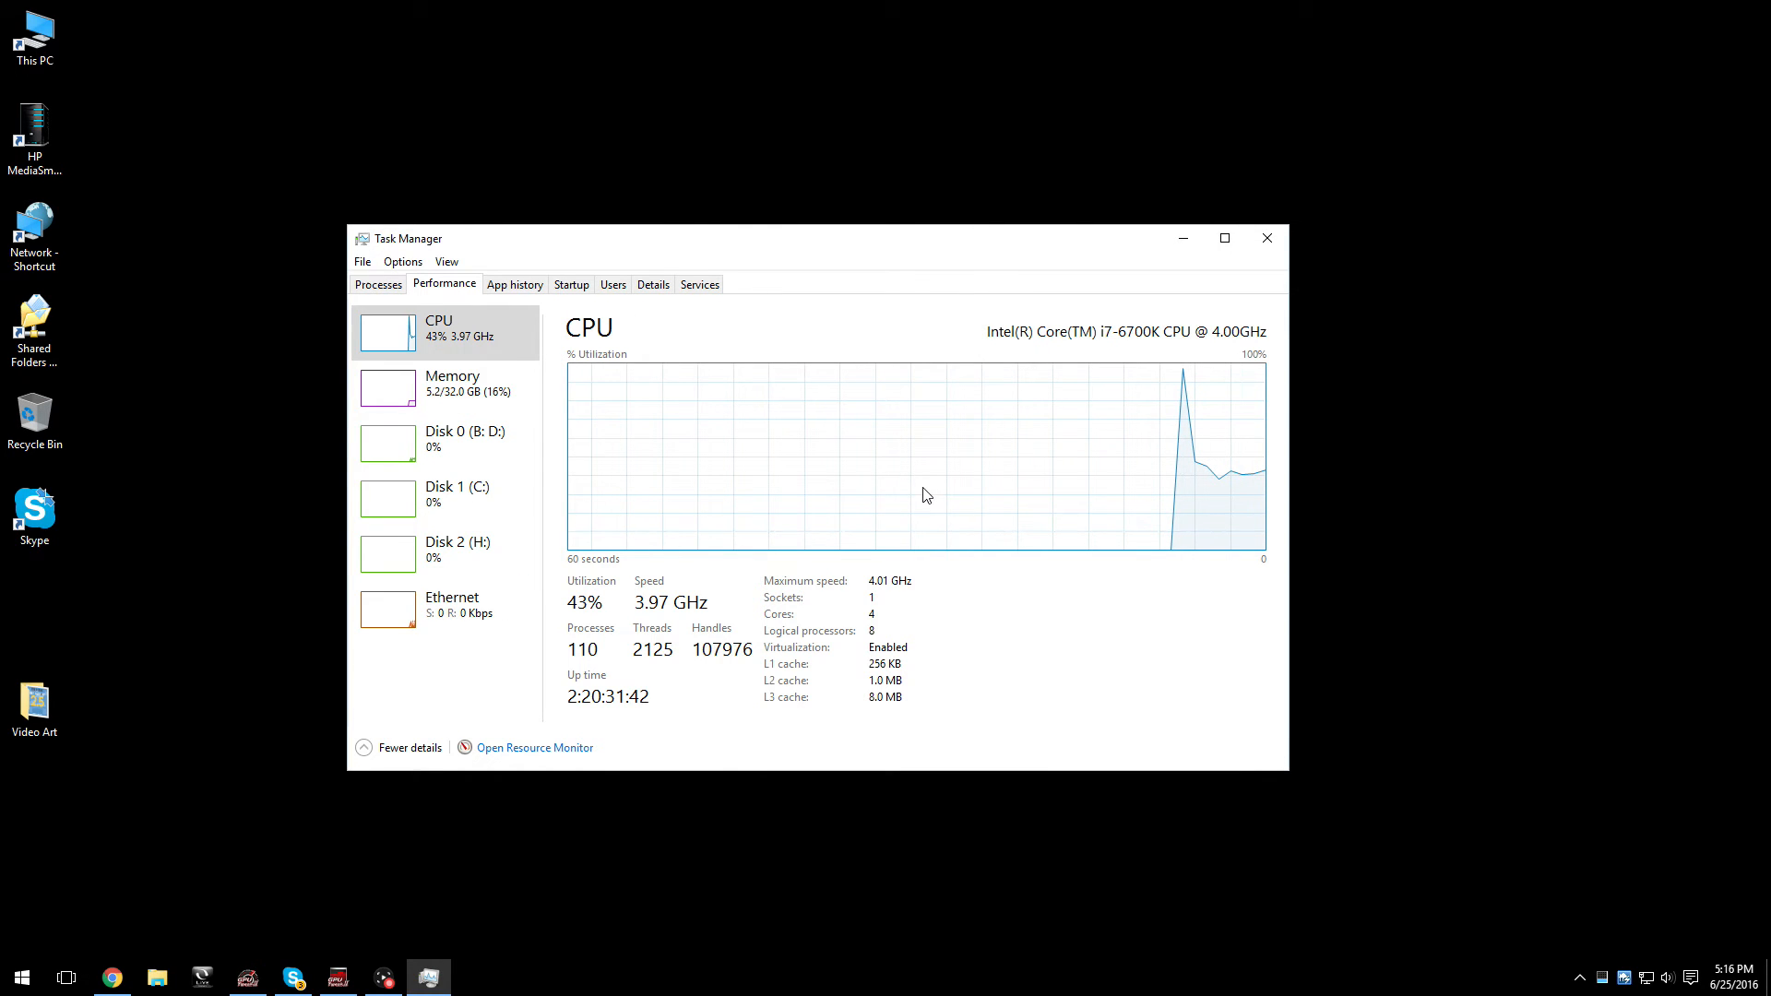
mouse_move(1252, 427)
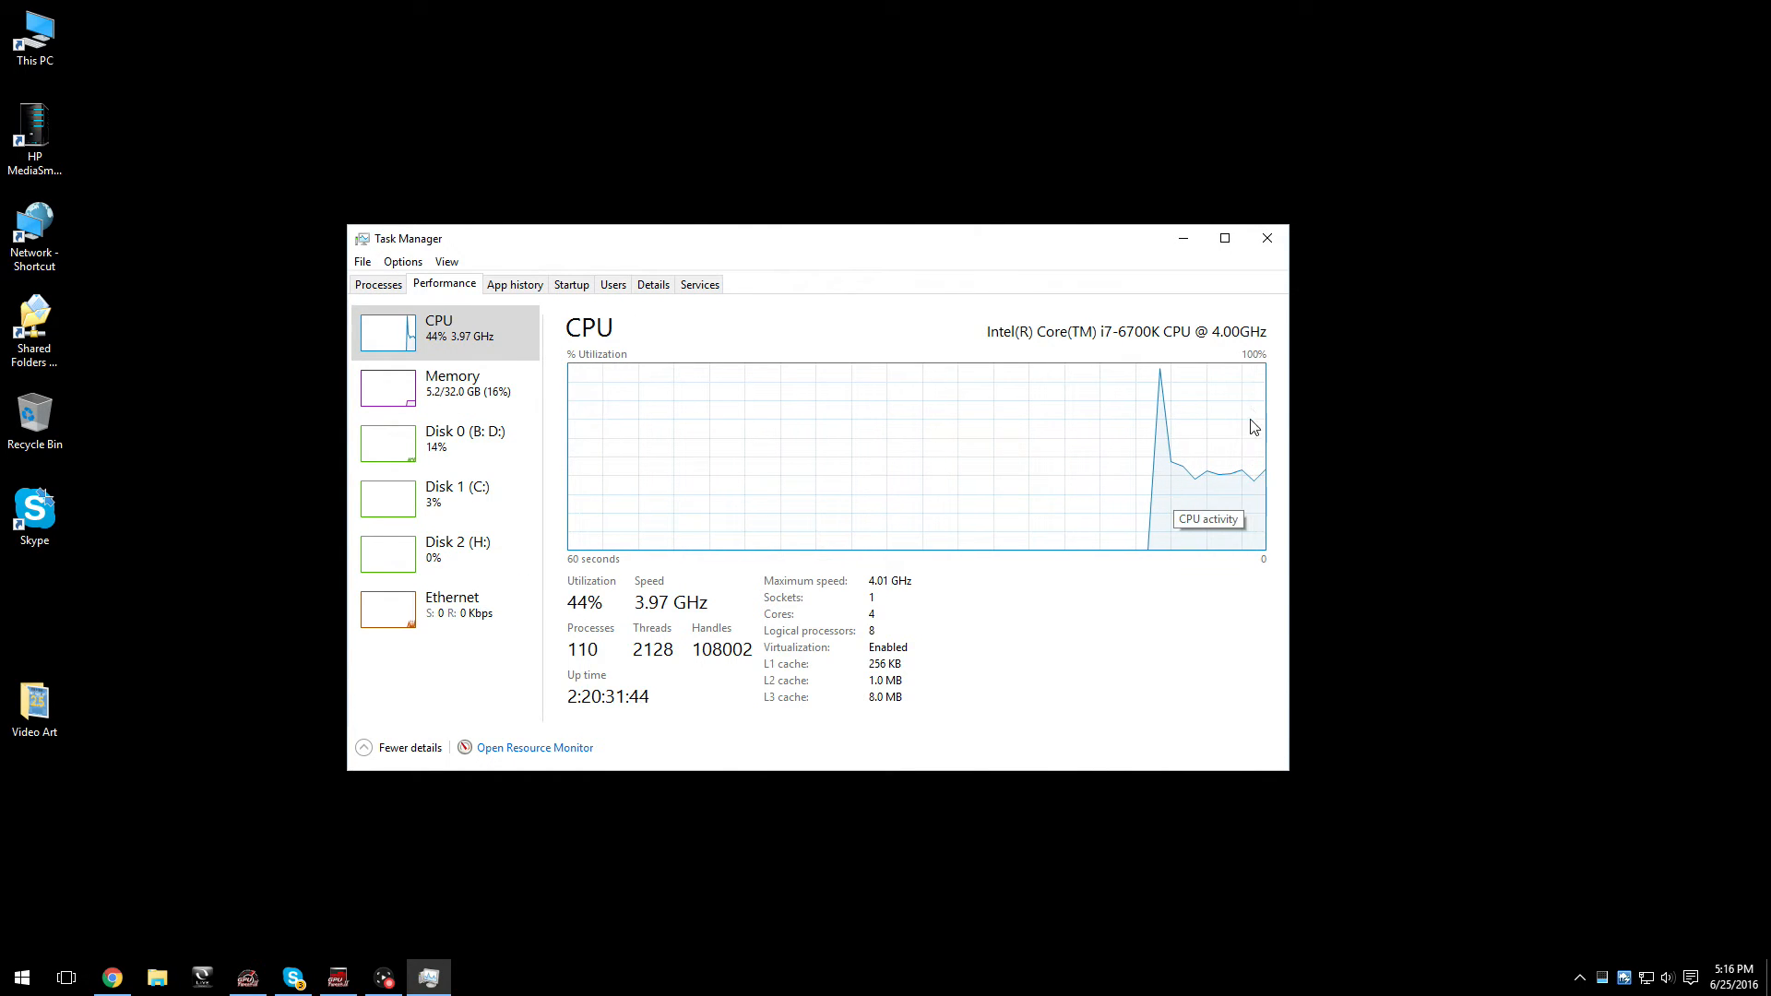
mouse_move(771, 382)
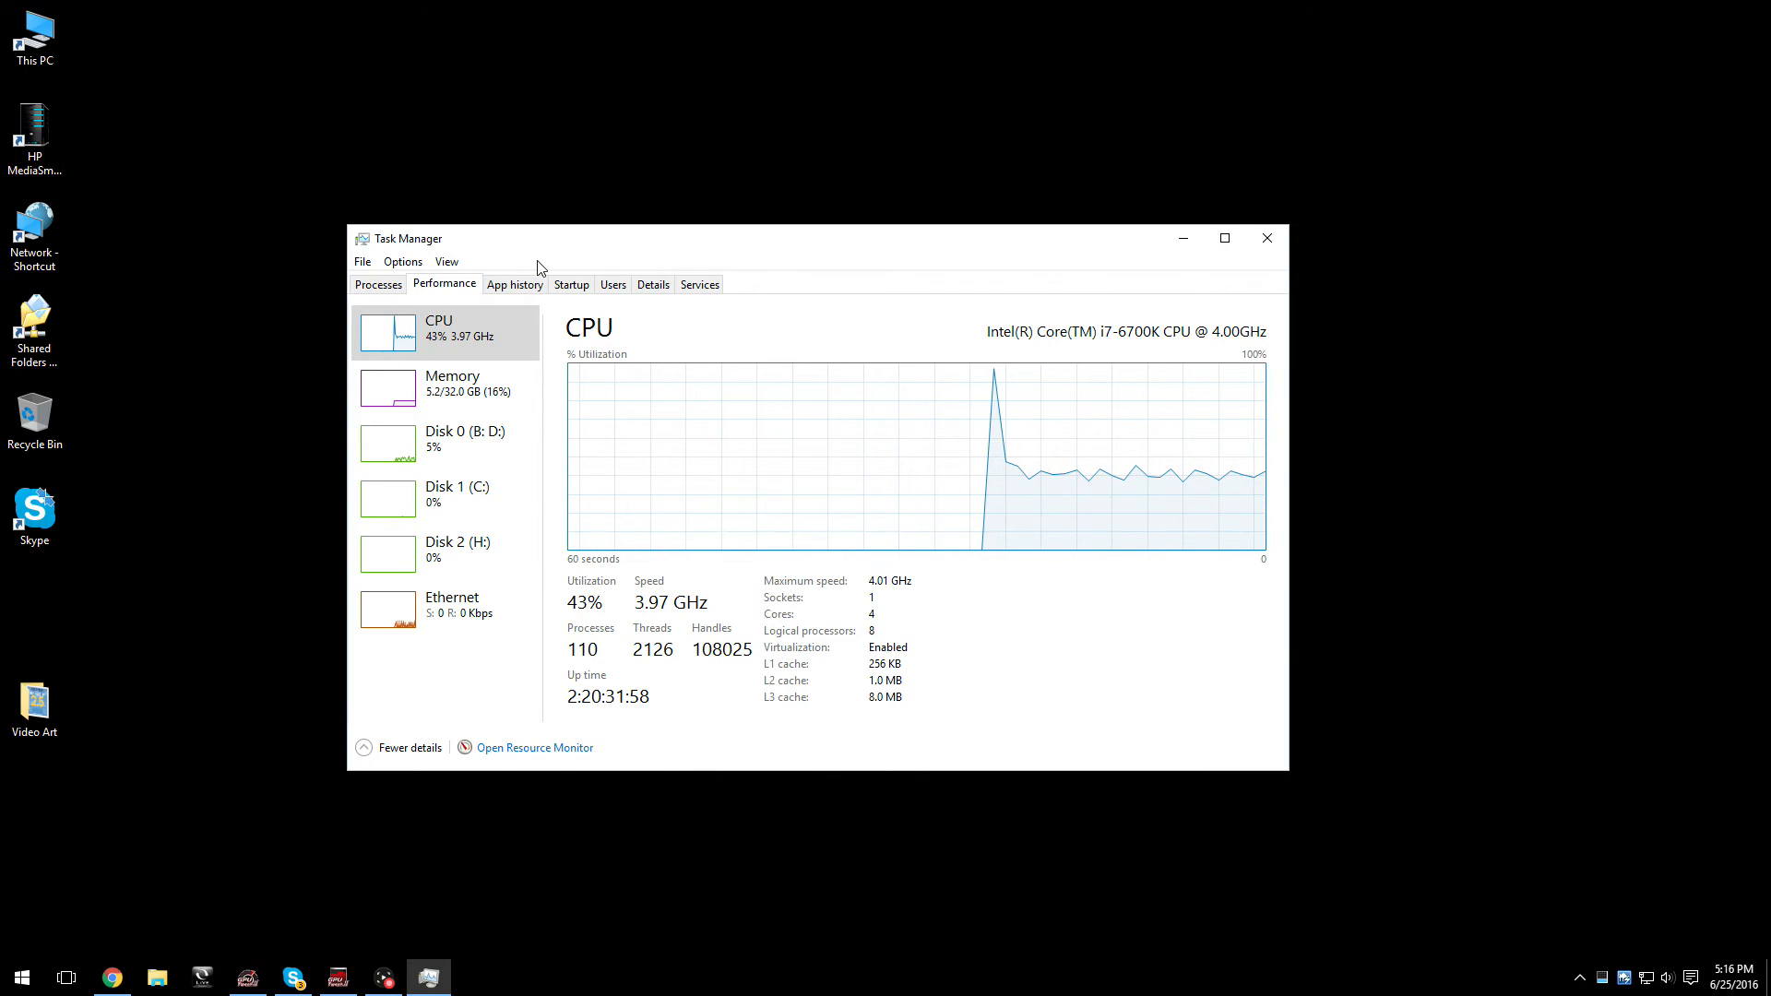
mouse_move(665, 305)
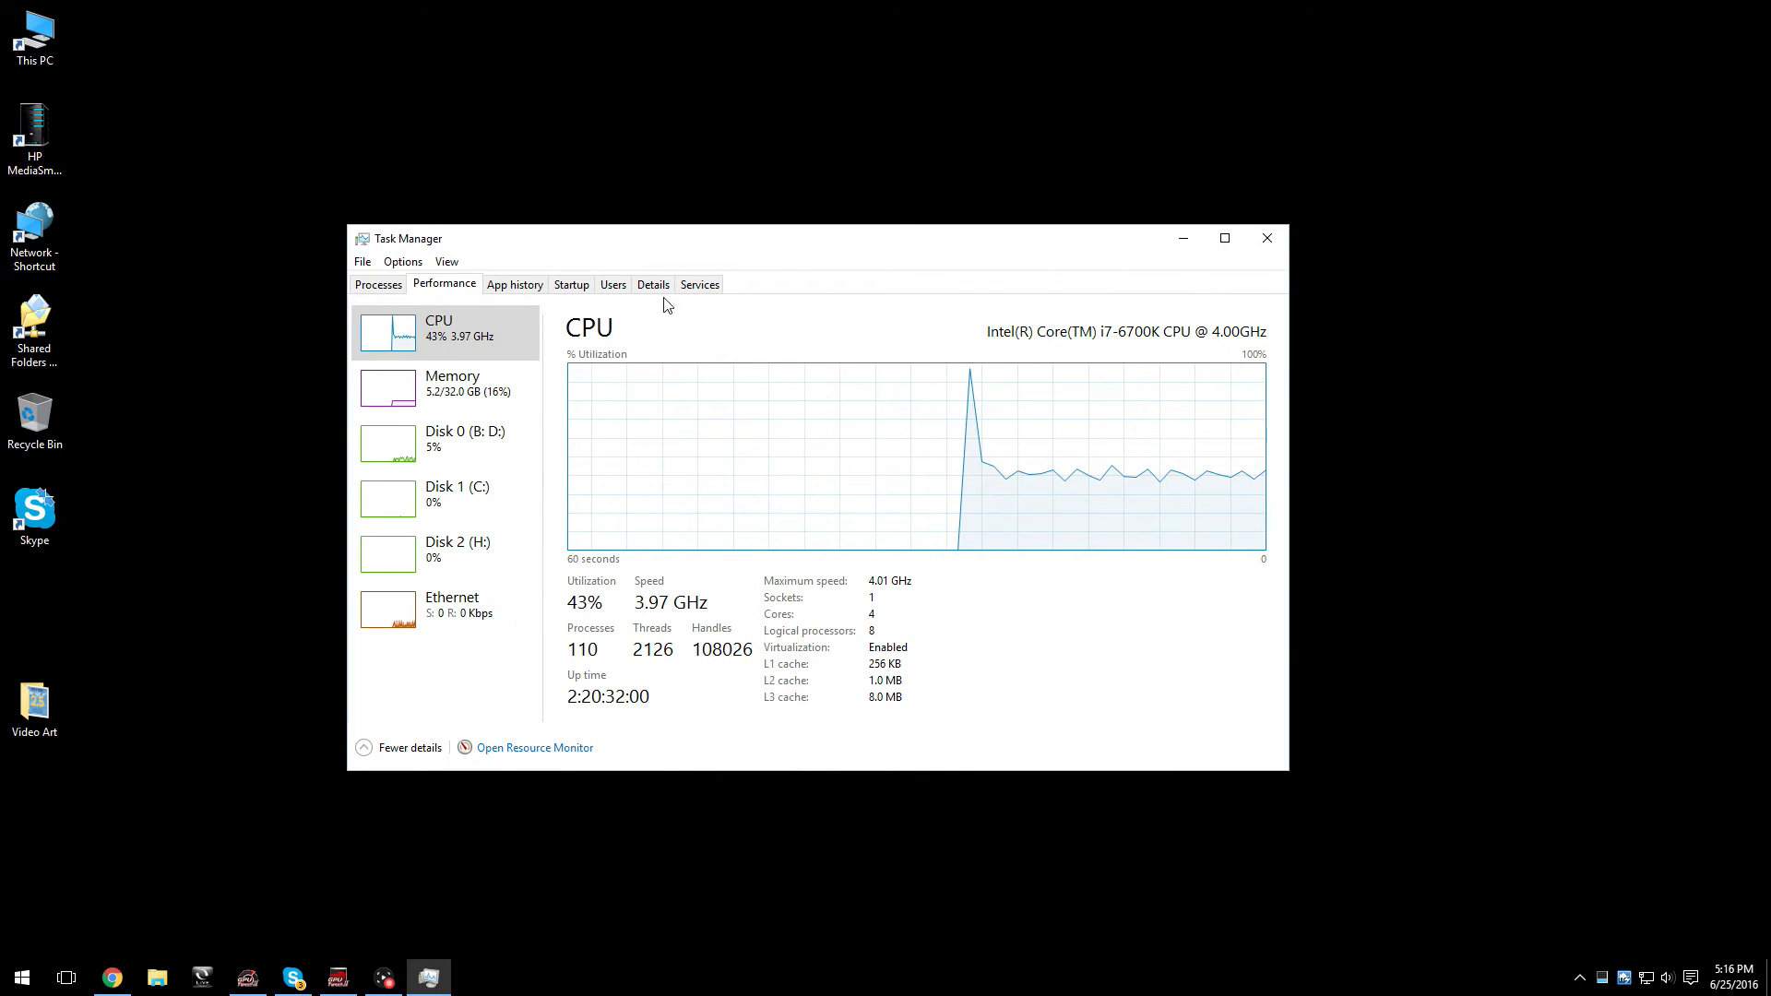
click(699, 284)
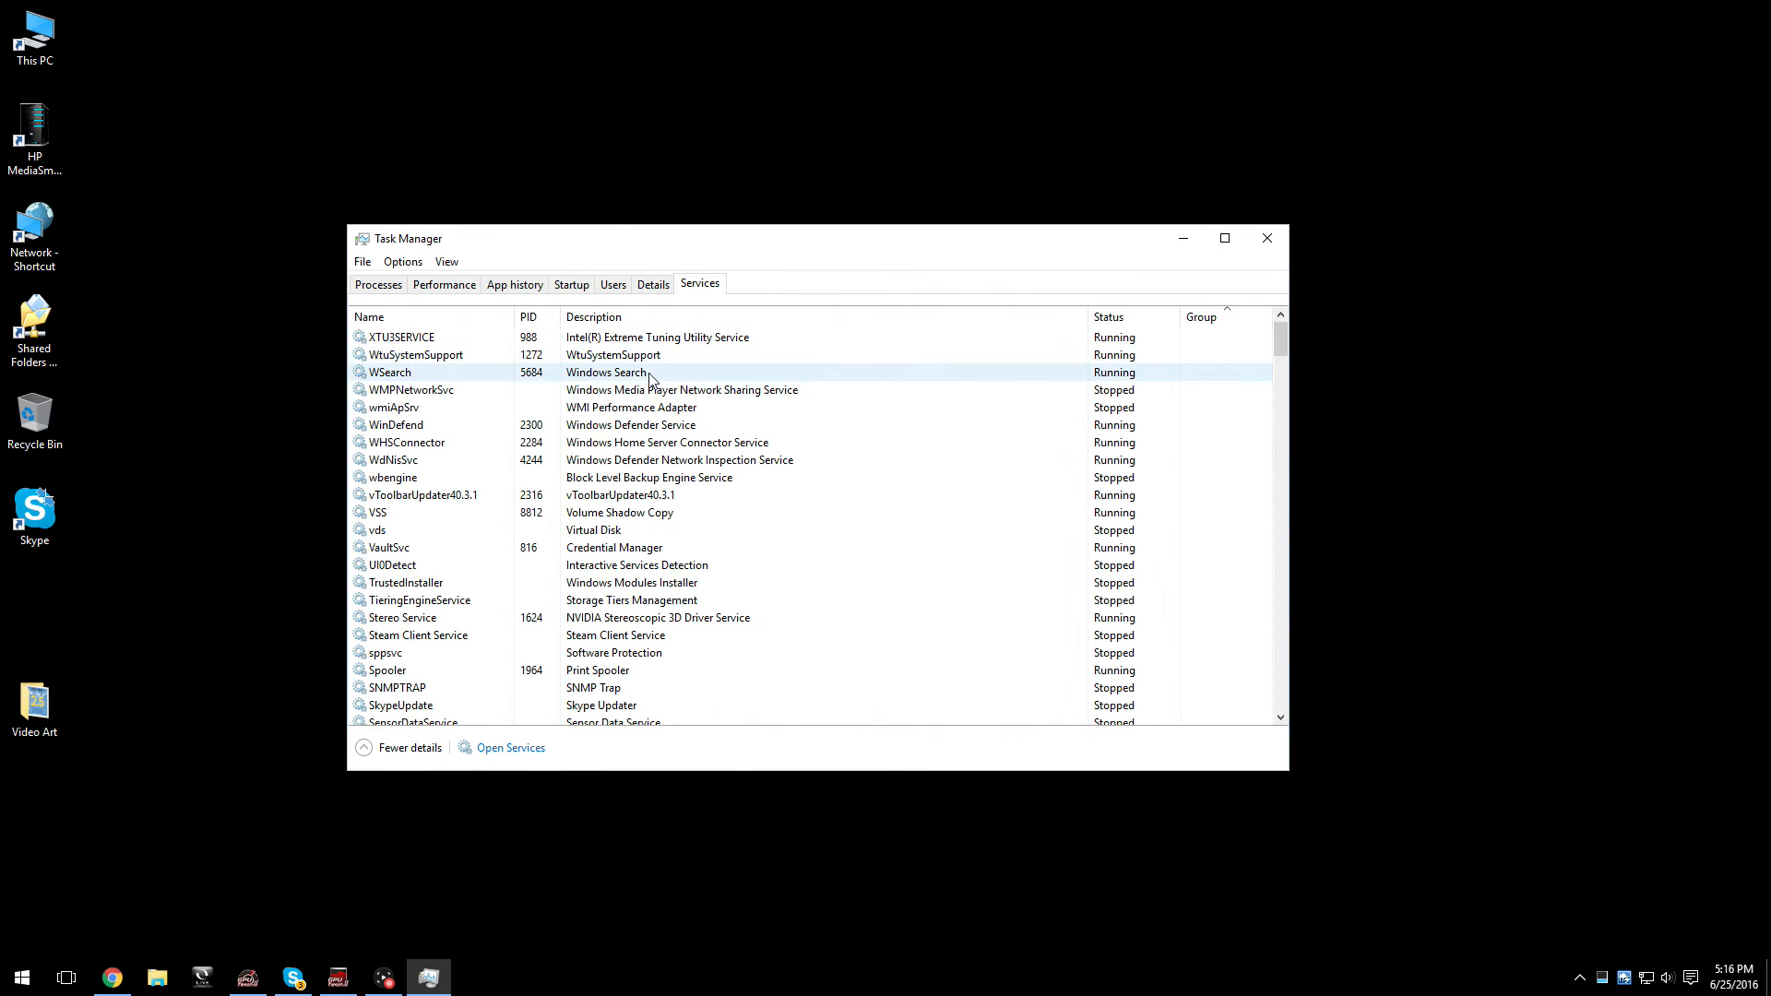
Set GameCapture.exe to High priority, confirm the change, and close Task Manager.
click(653, 283)
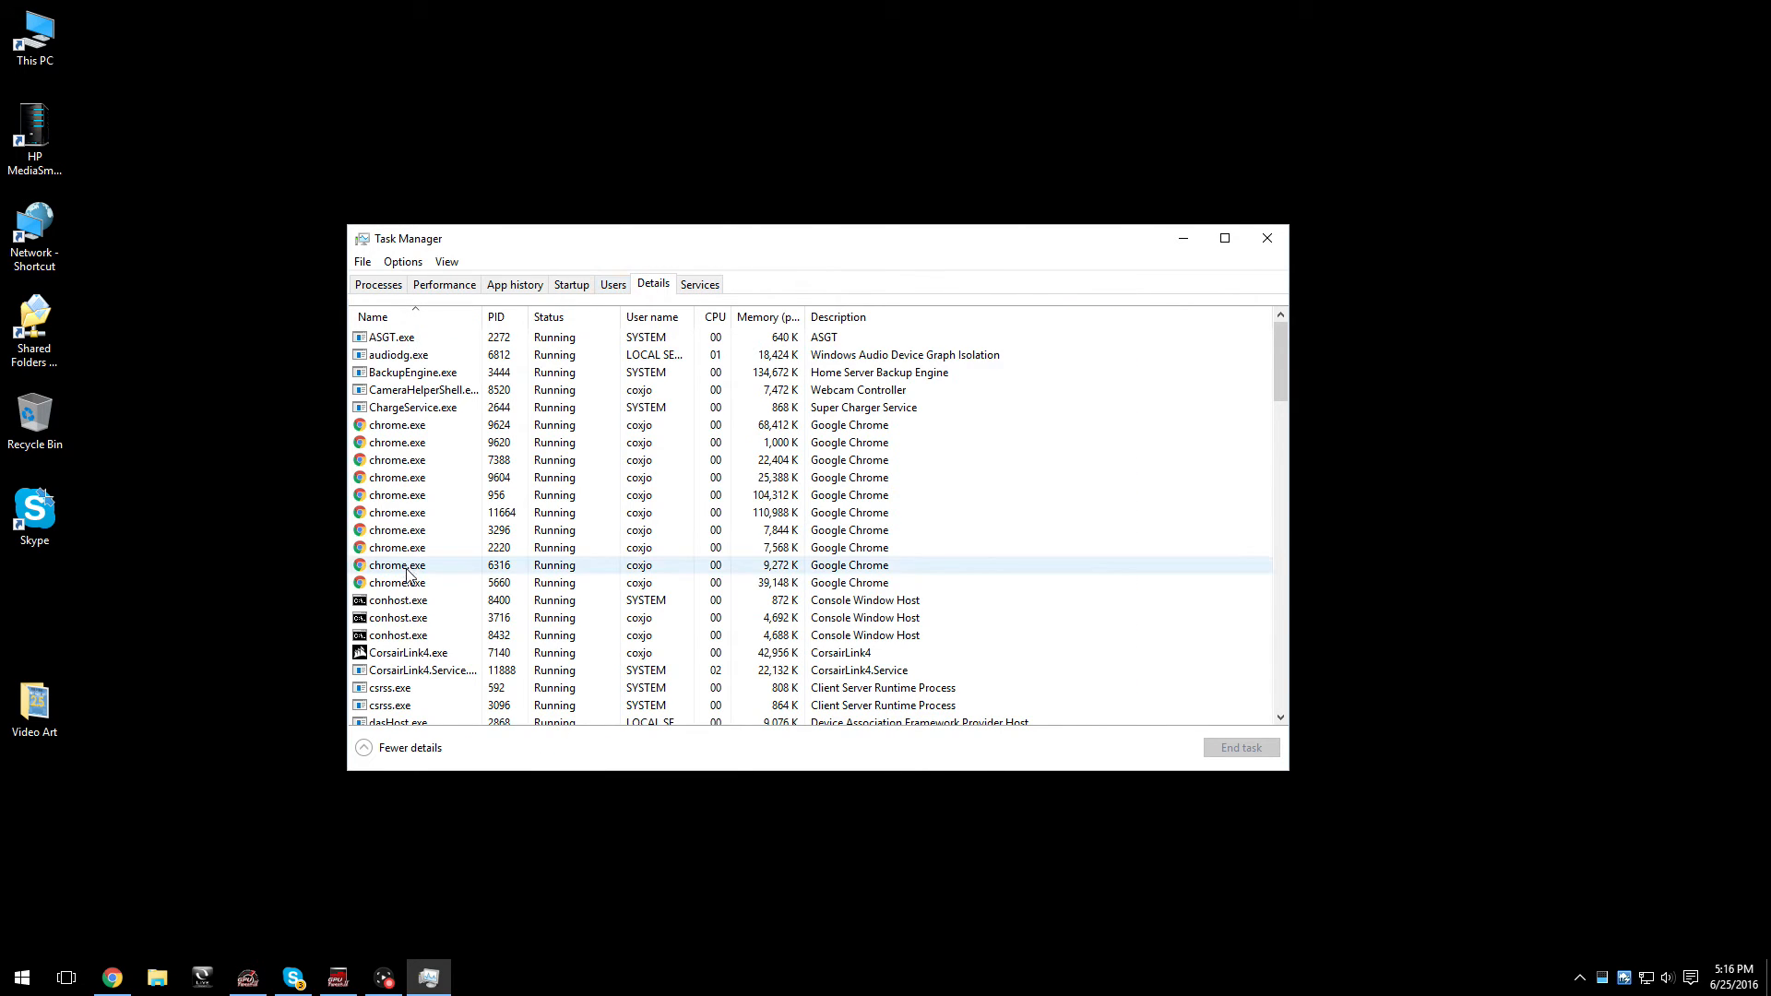
scroll(down, 3)
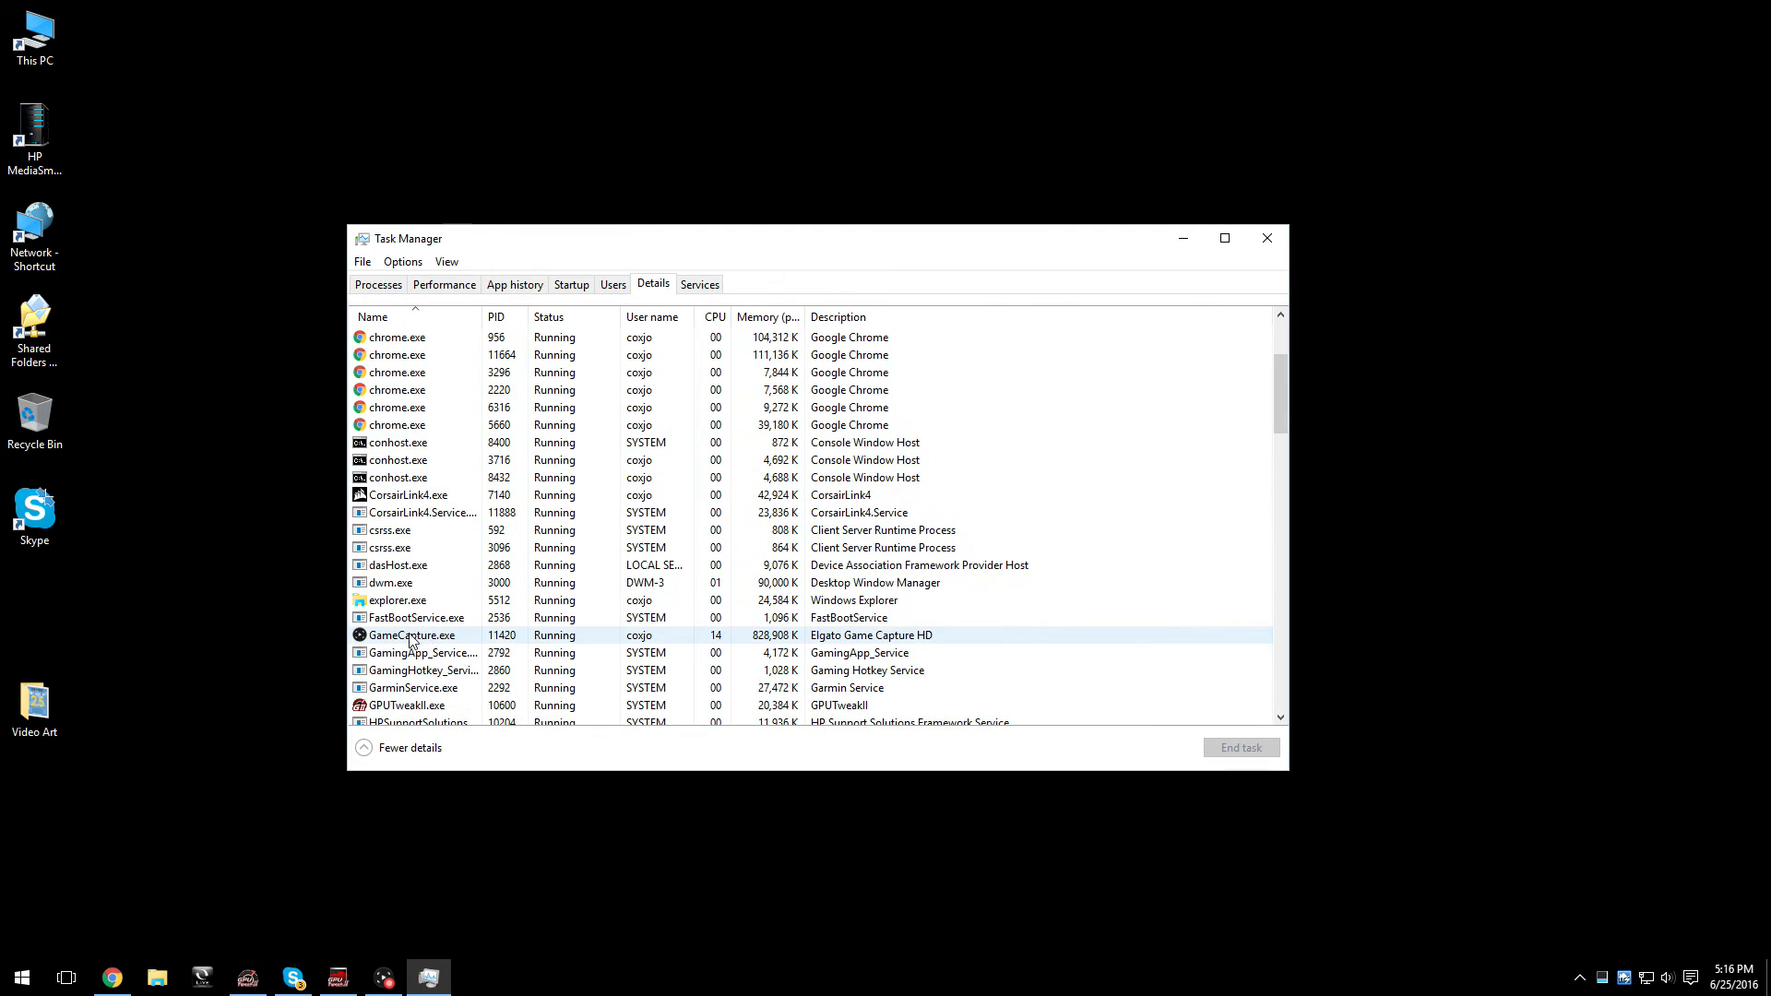
right_click(409, 635)
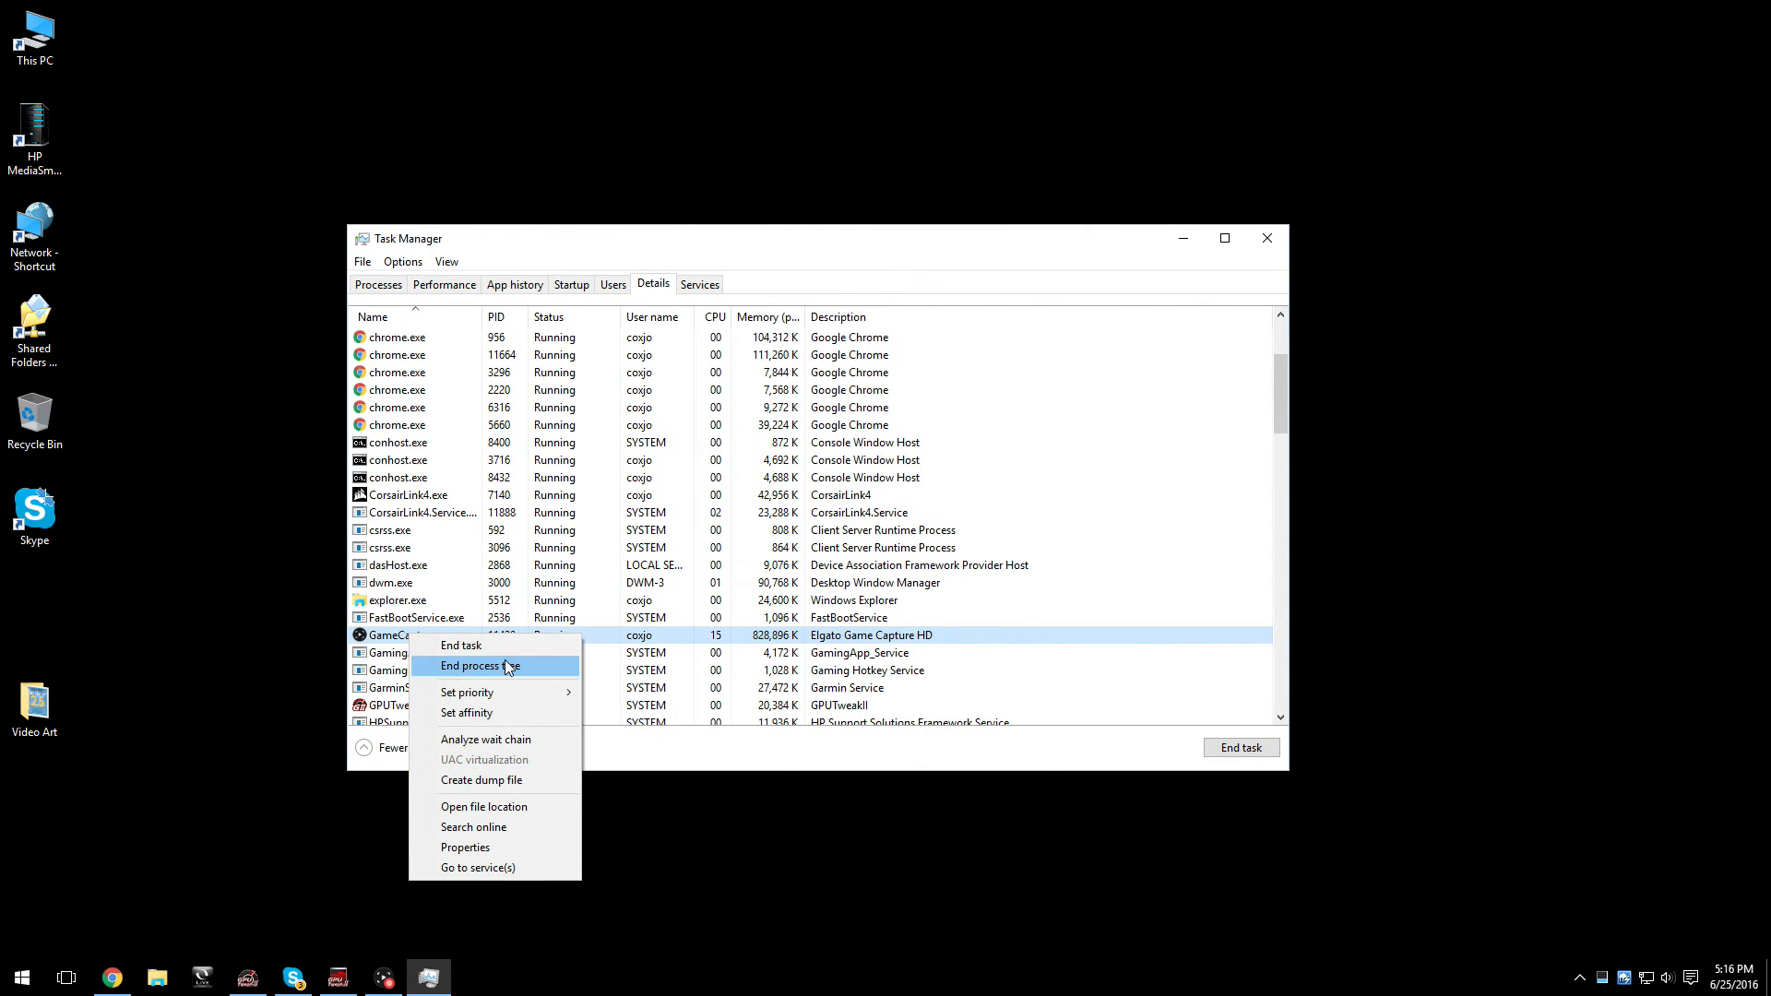
mouse_move(474, 629)
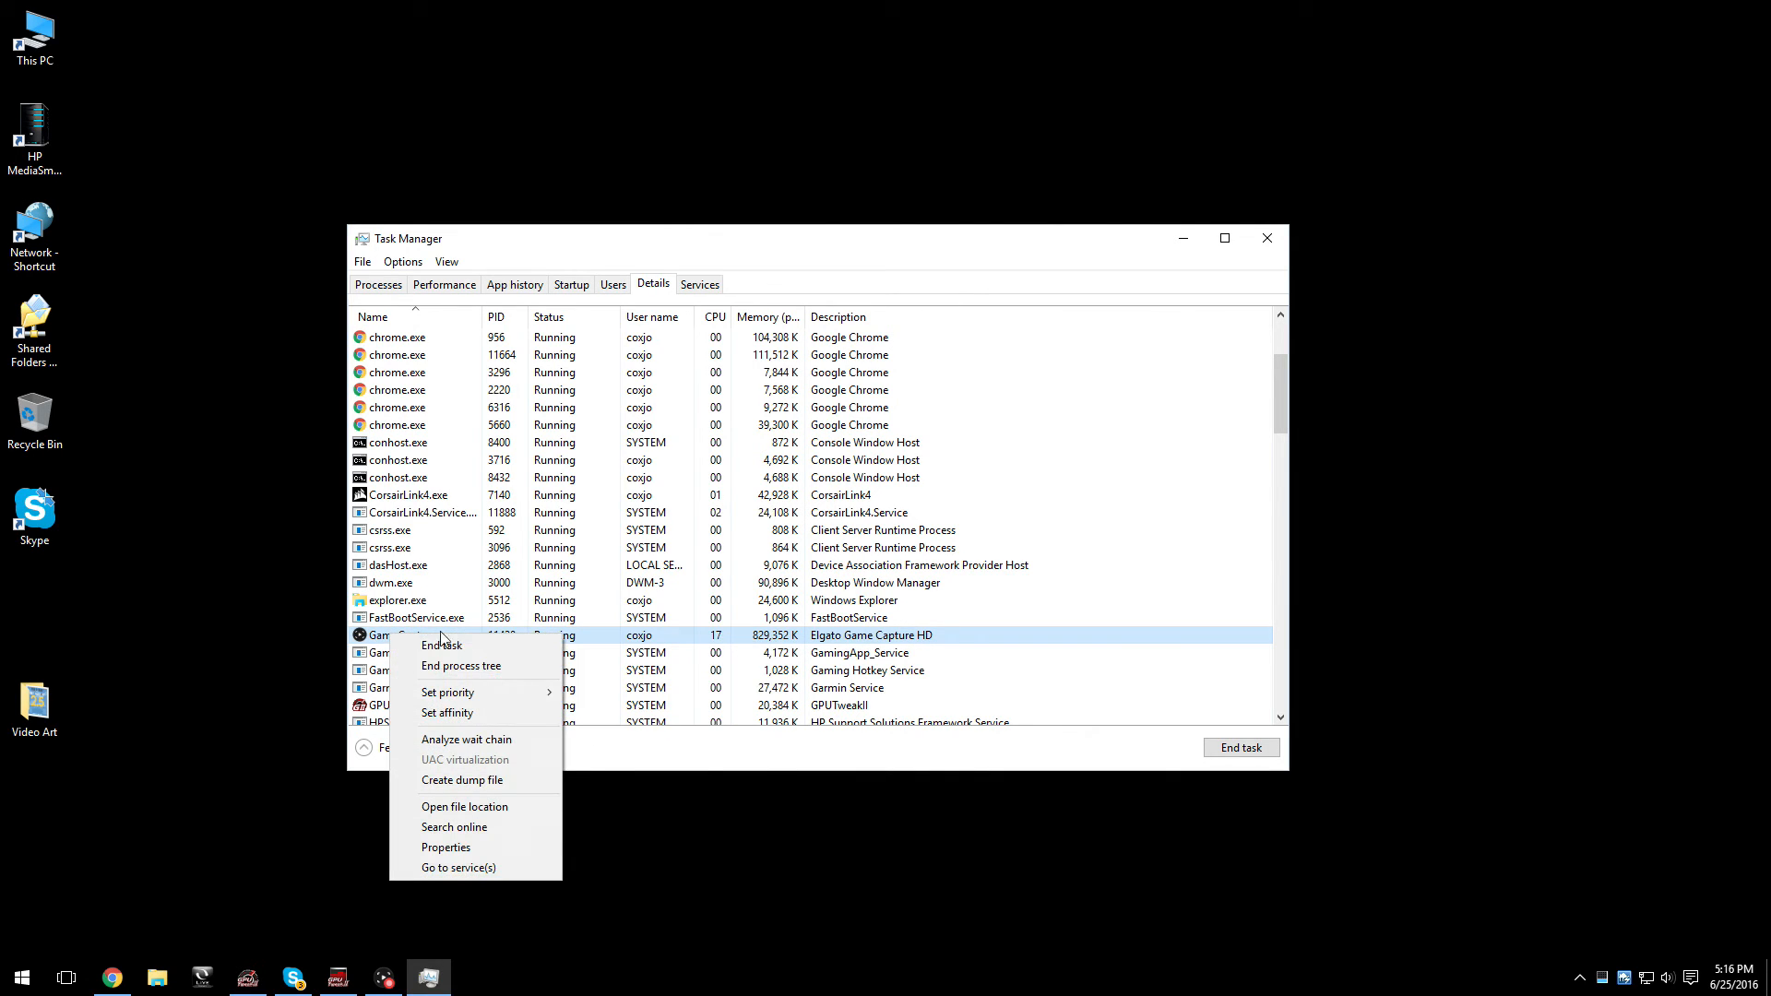
mouse_move(543, 710)
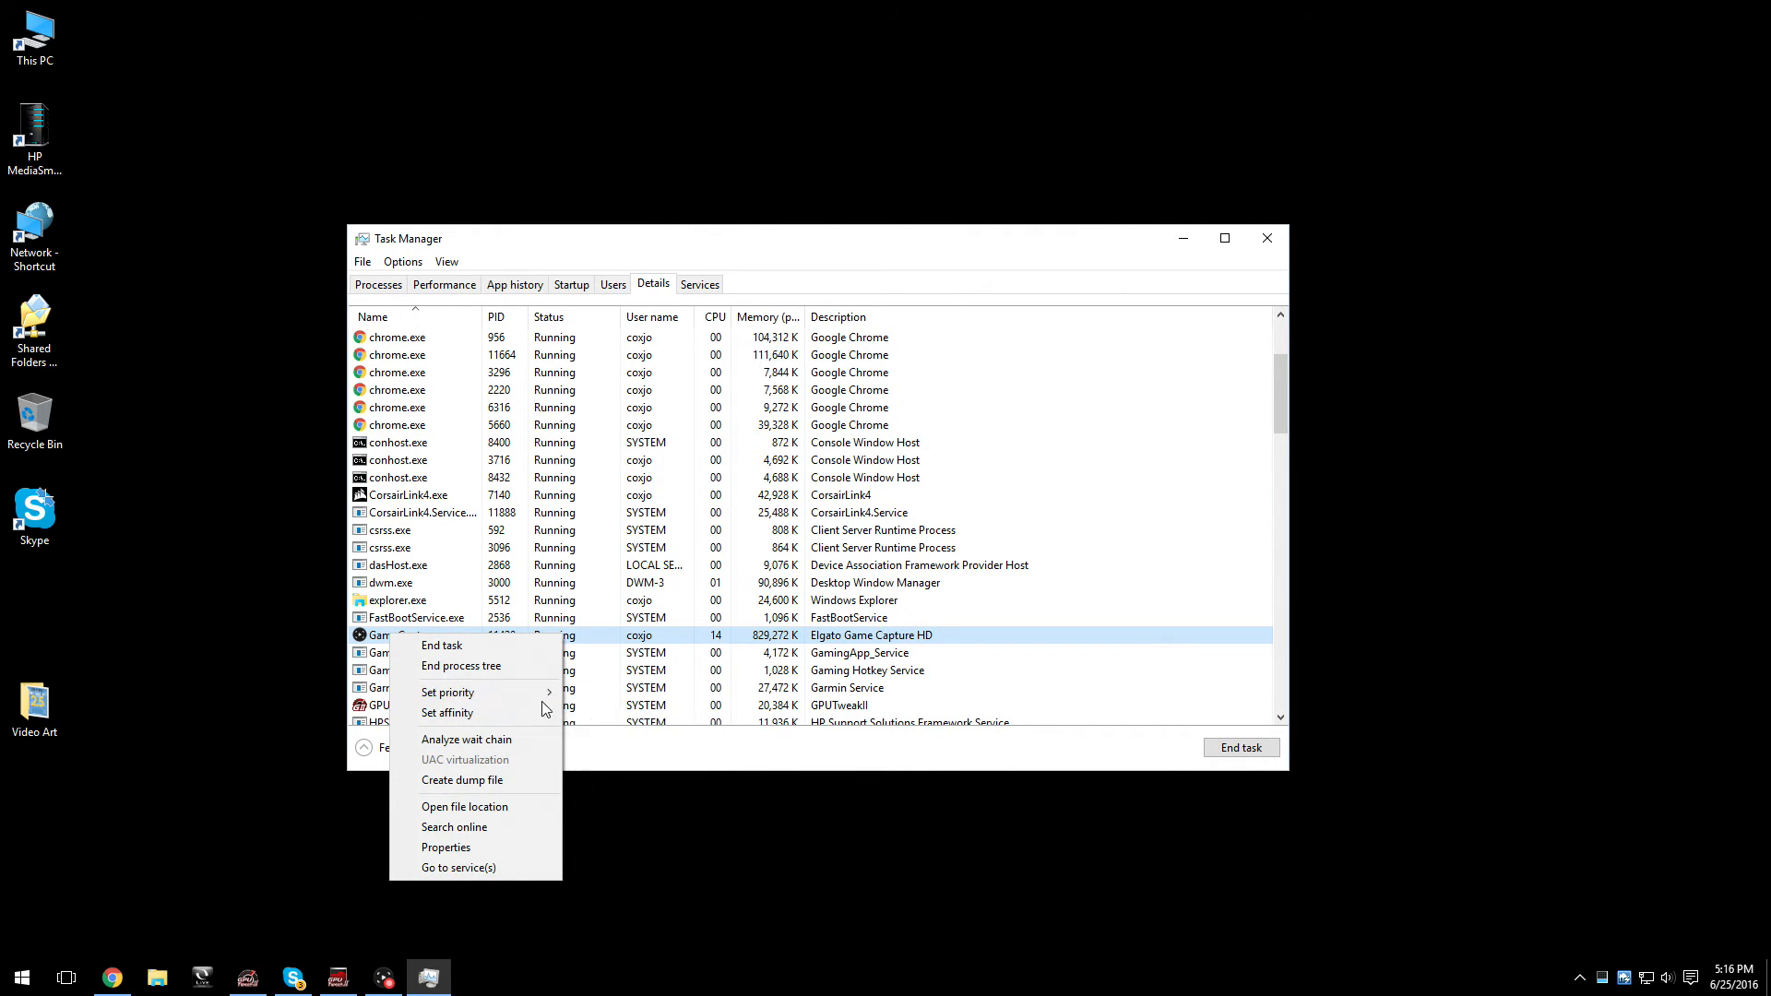
click(448, 691)
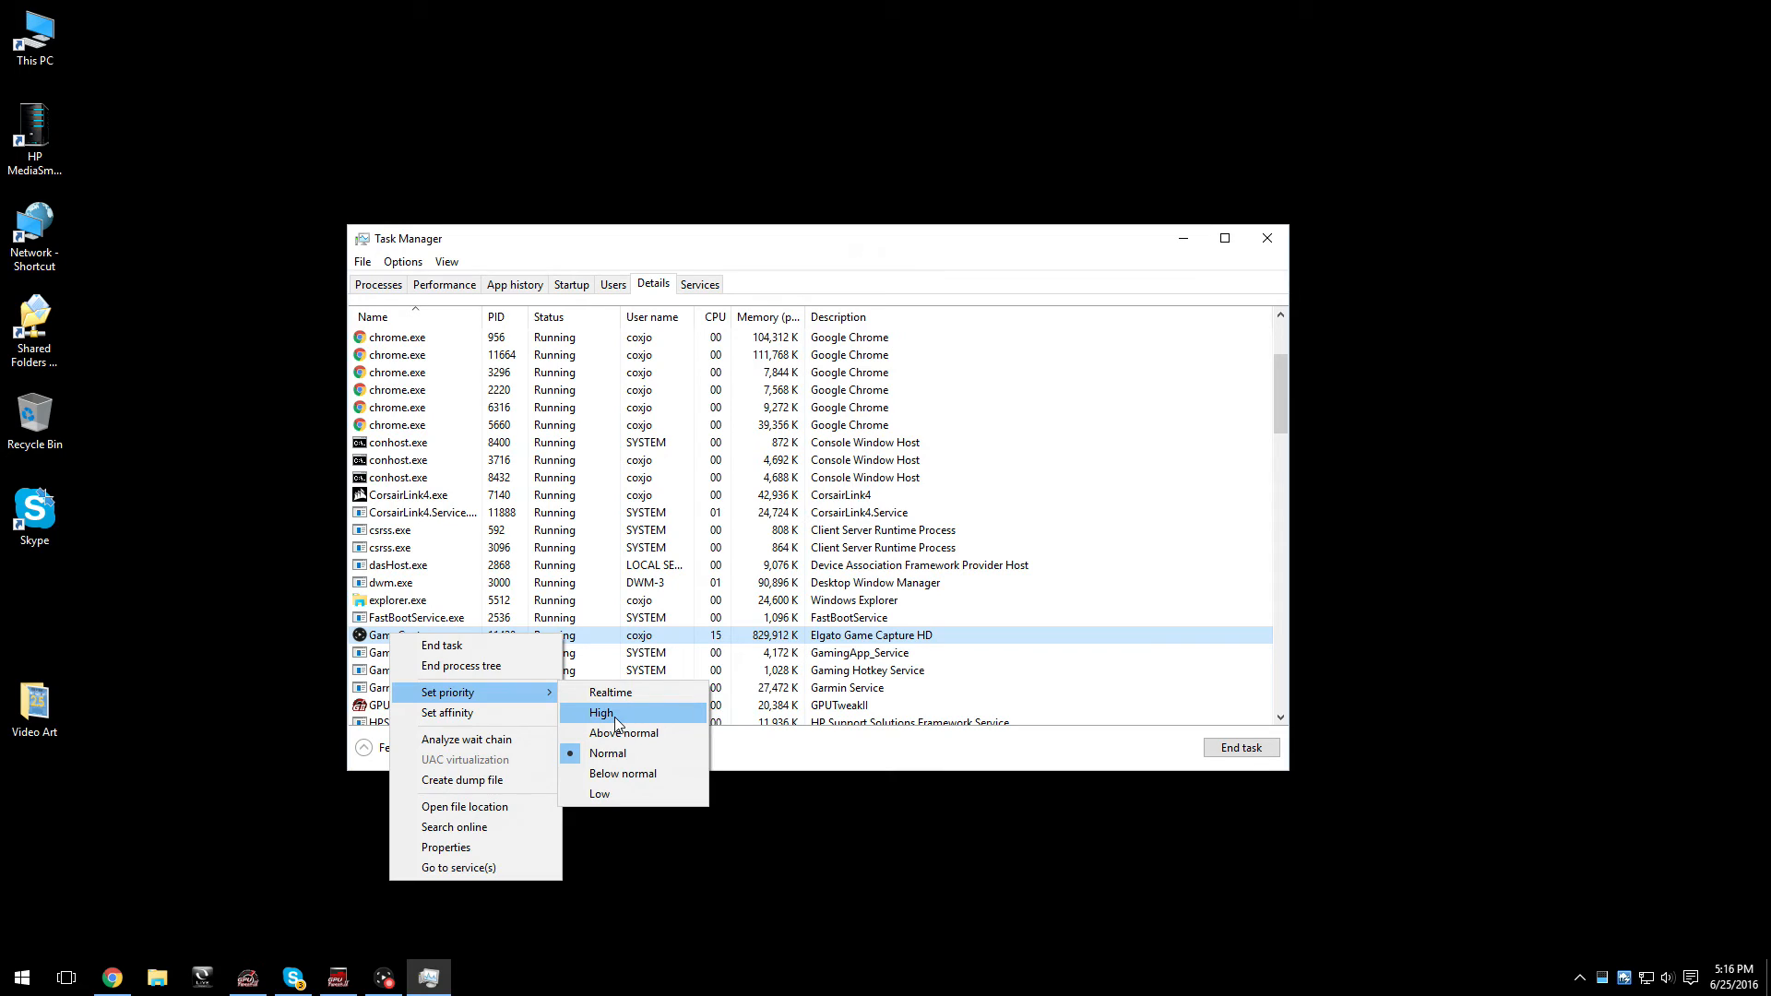
click(599, 713)
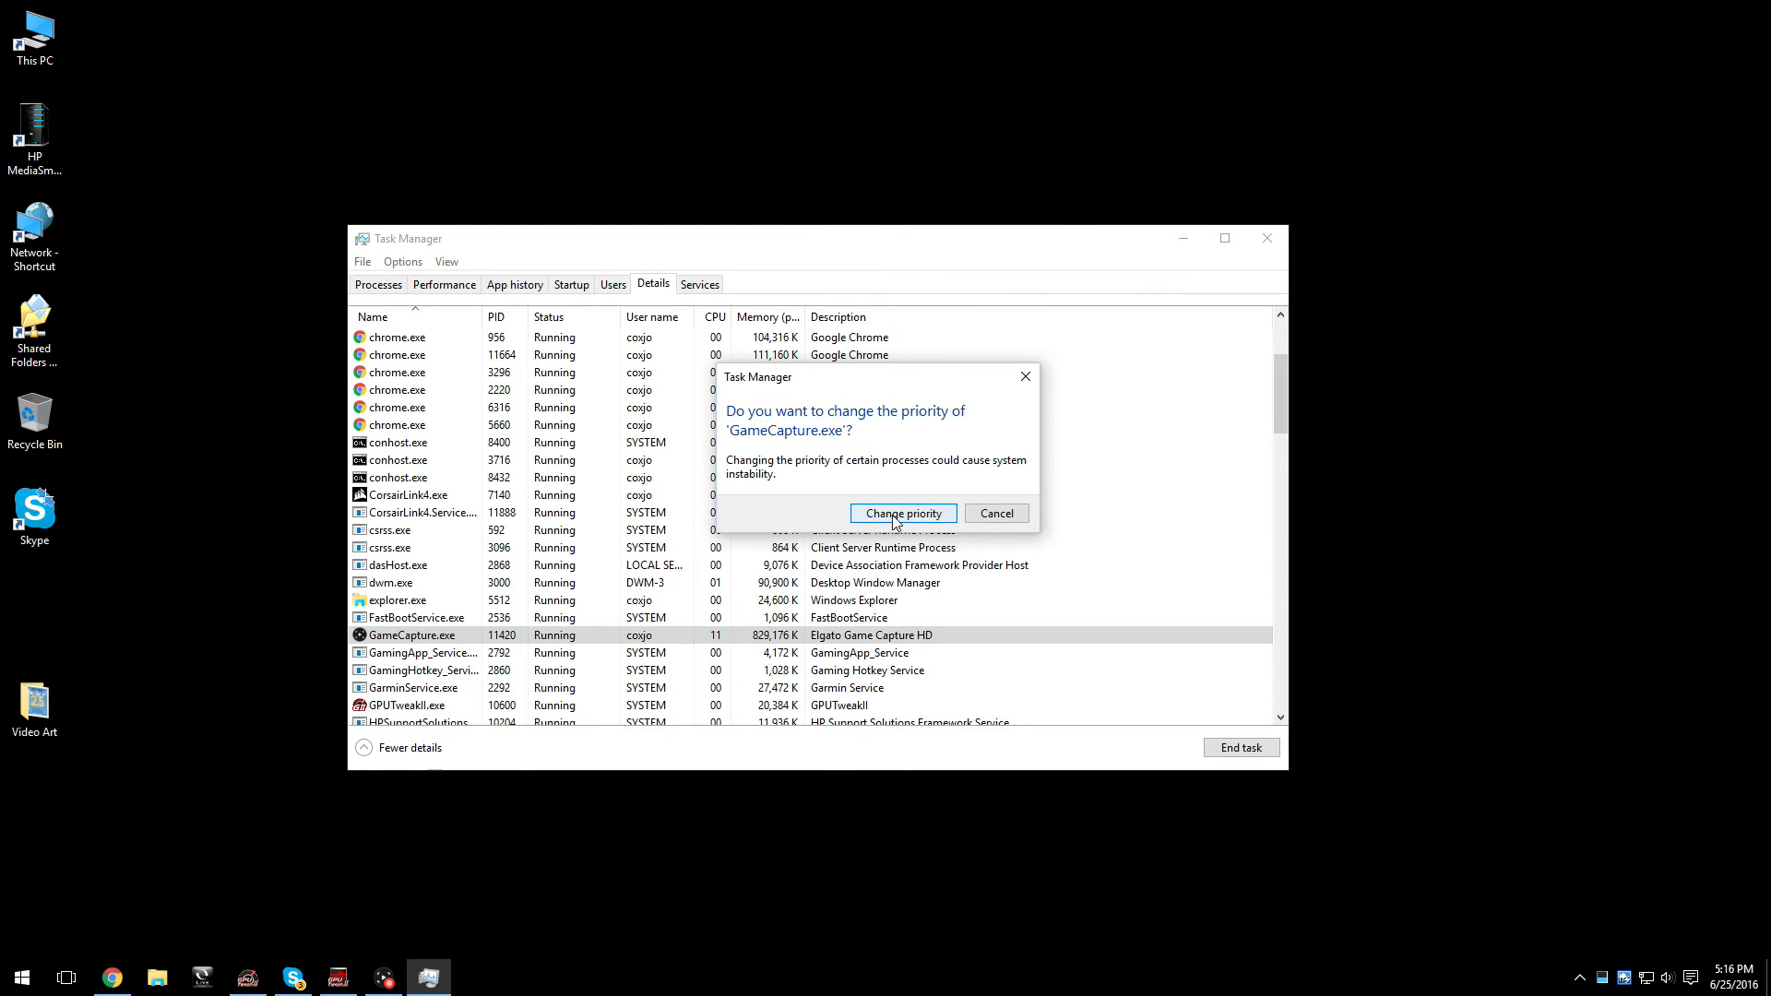
click(902, 513)
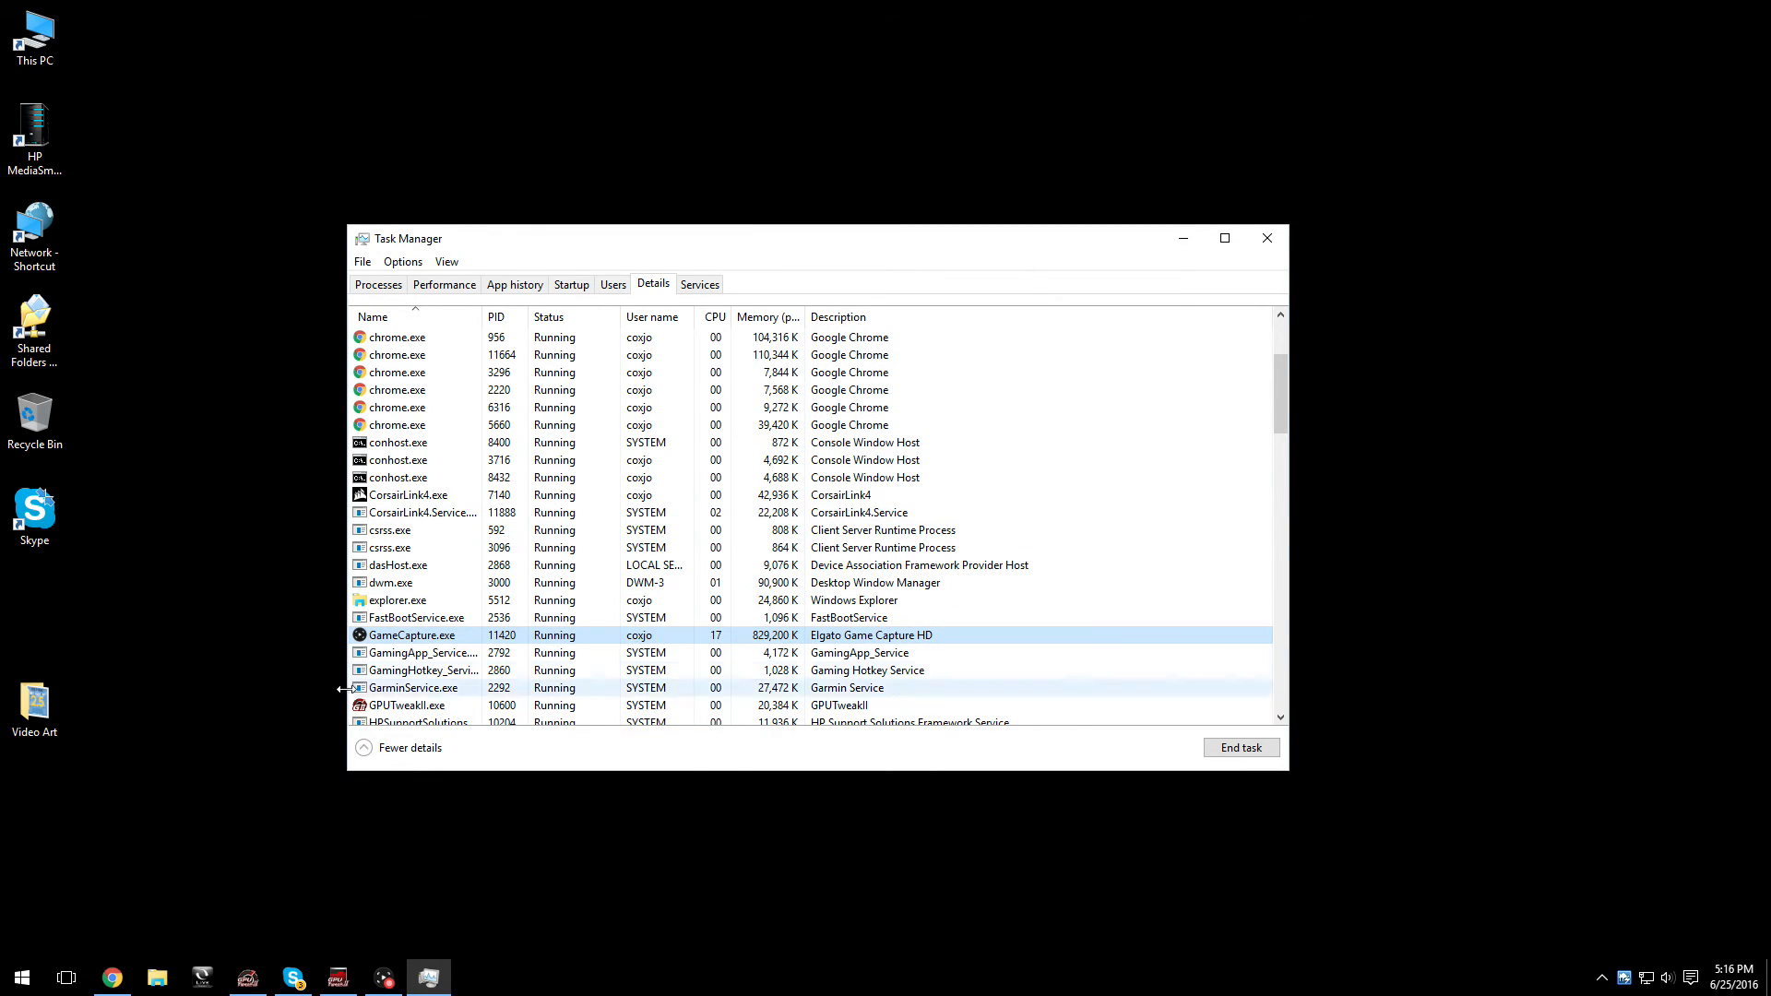
click(1264, 238)
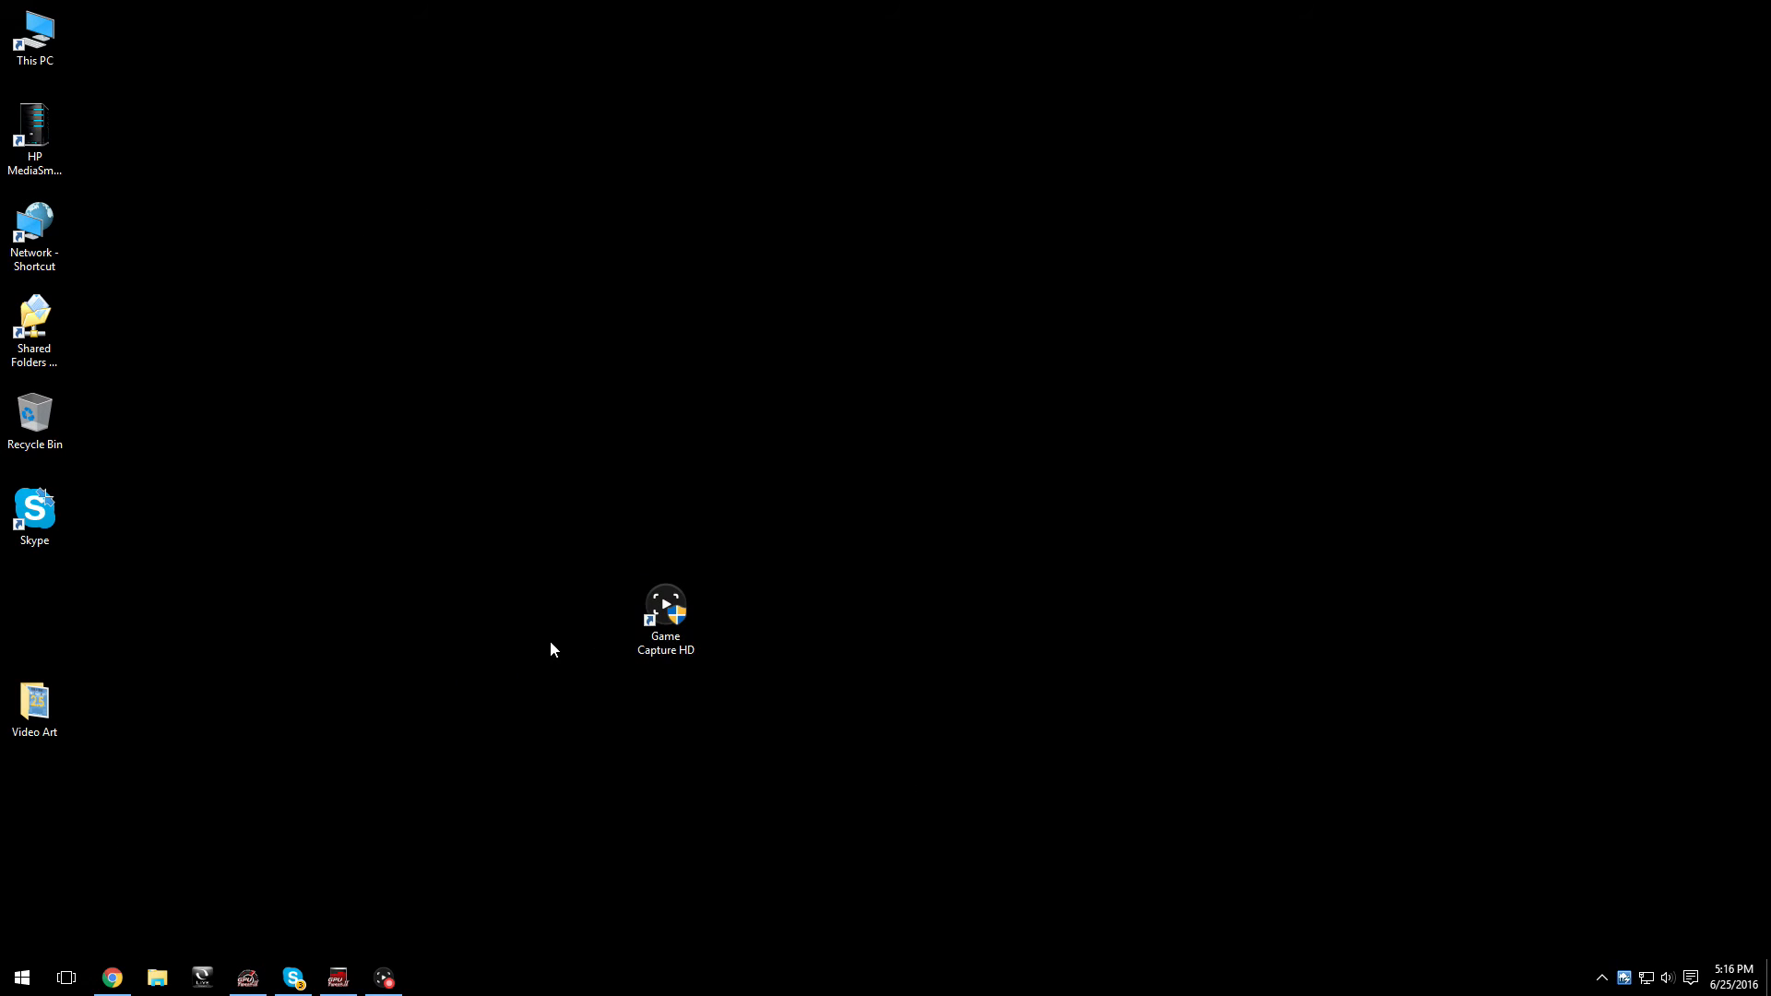
Give the Game Capture HD shortcut Windows 8 compatibility mode and Run as administrator.
right_click(665, 610)
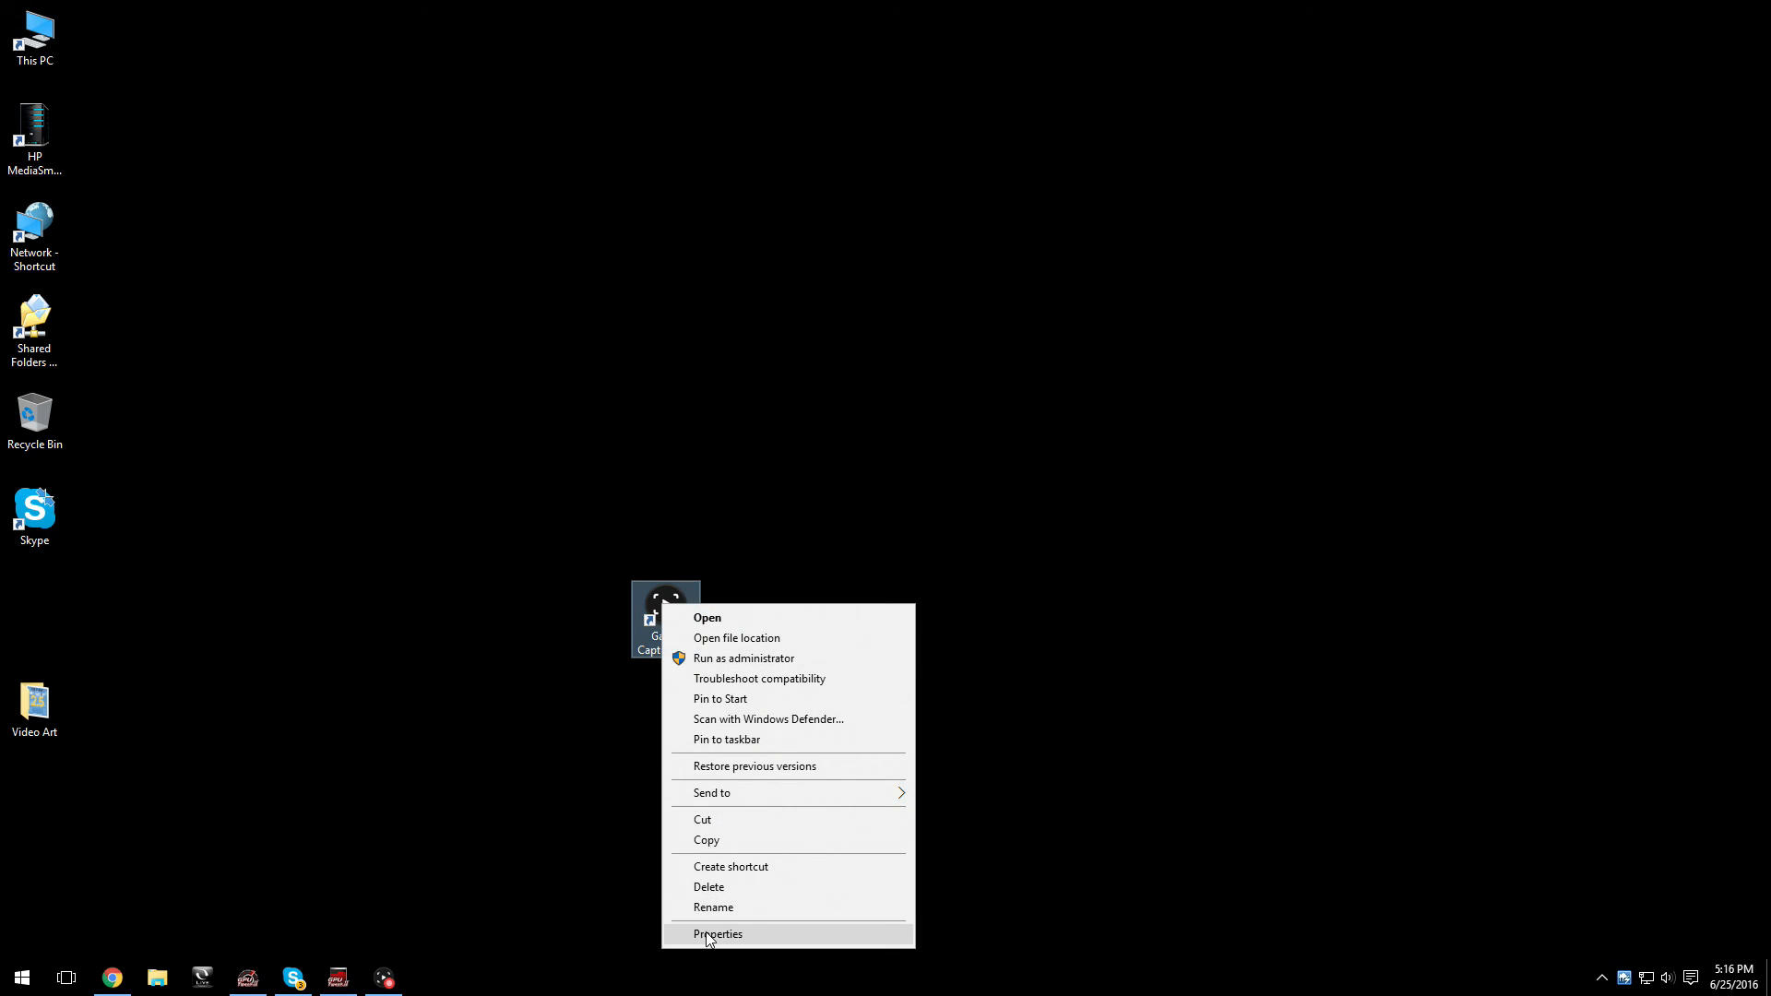
click(718, 934)
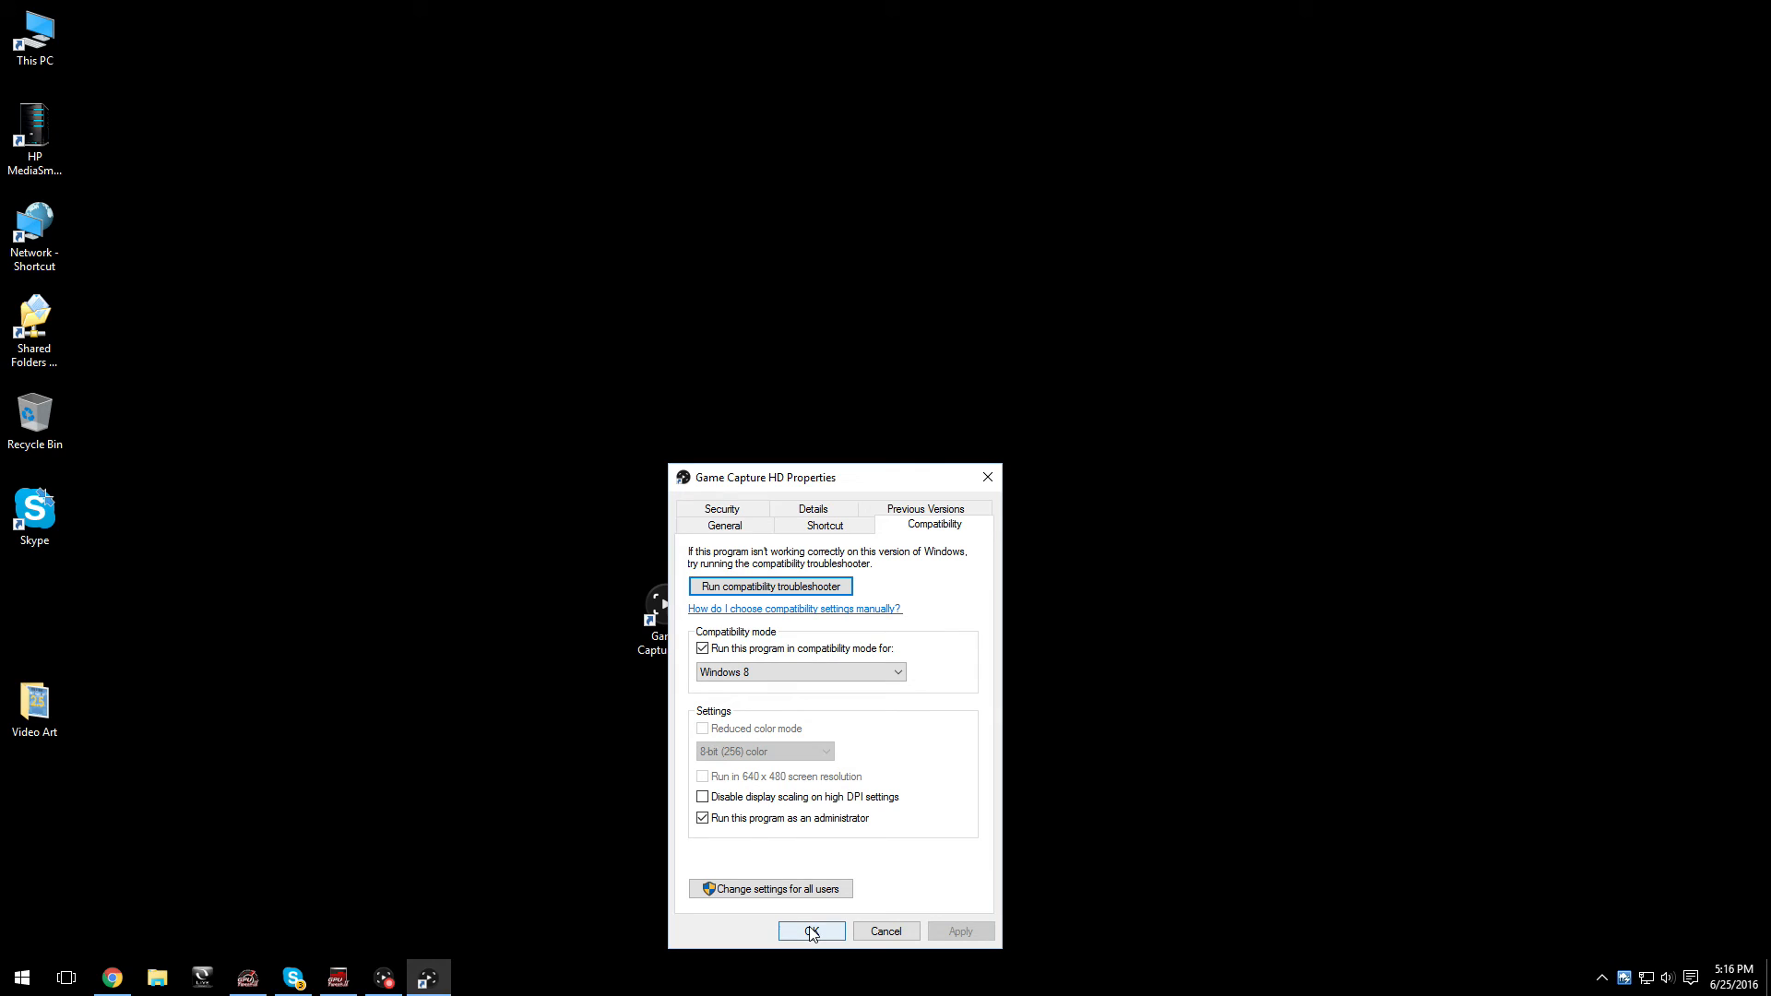
click(810, 931)
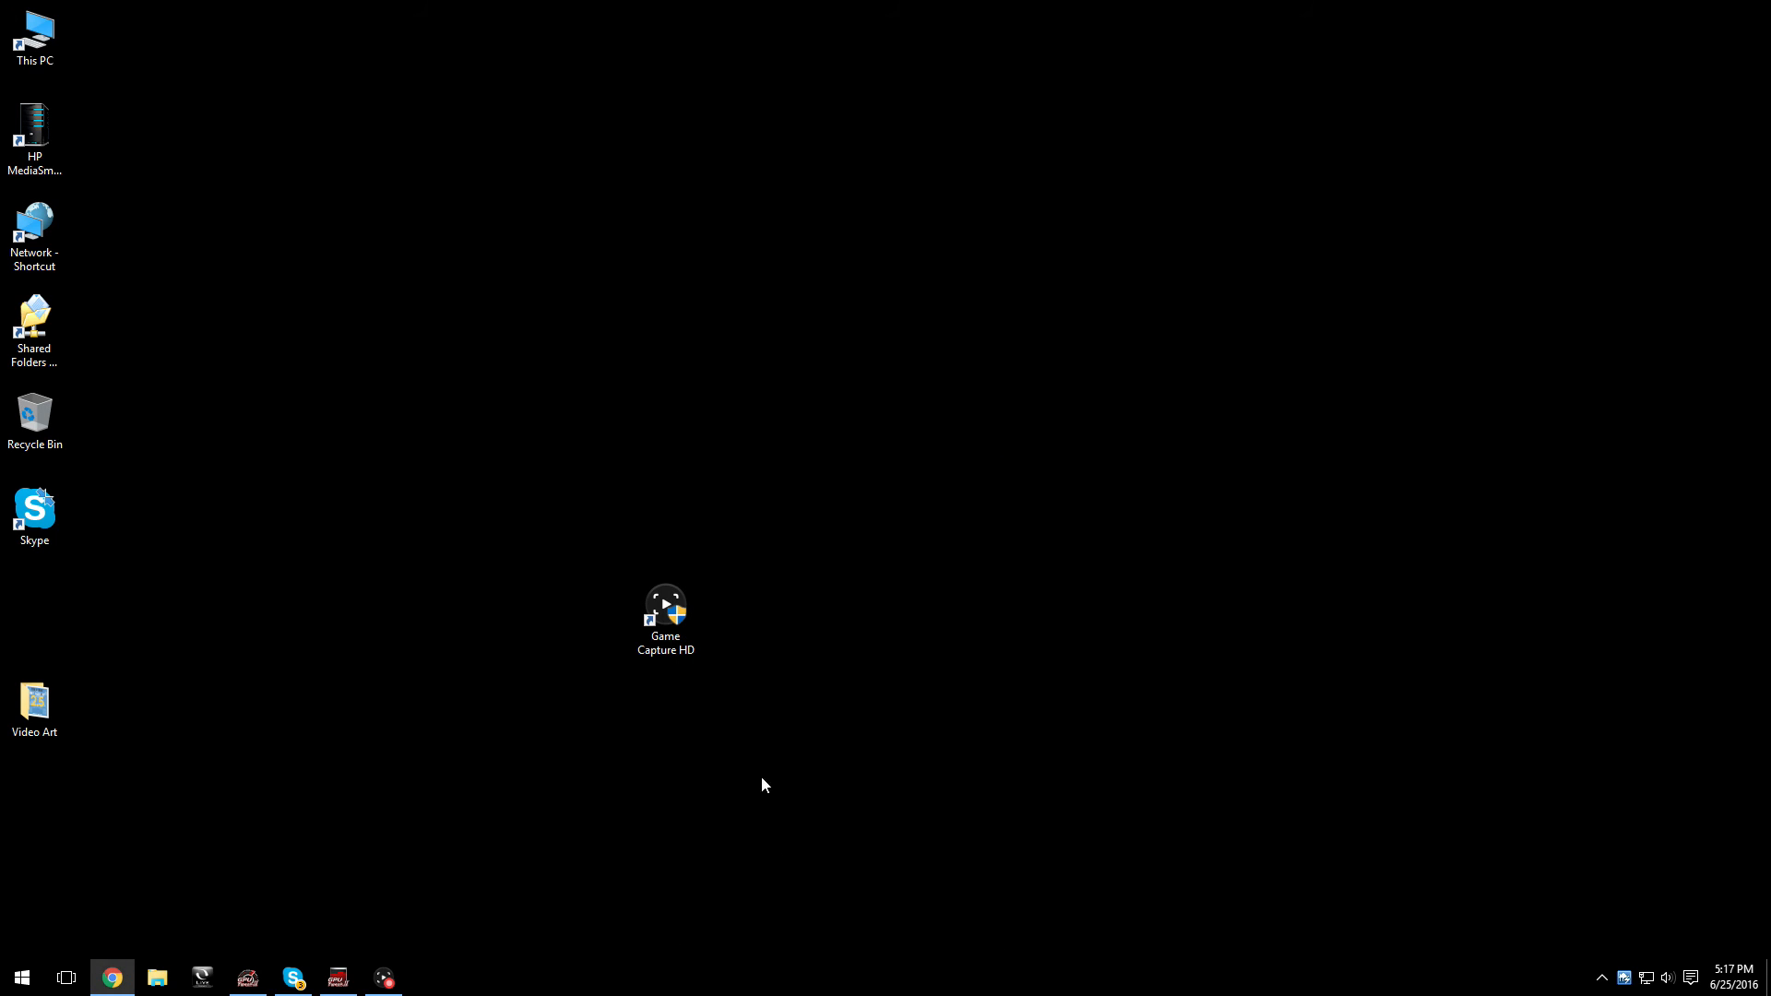
click(665, 610)
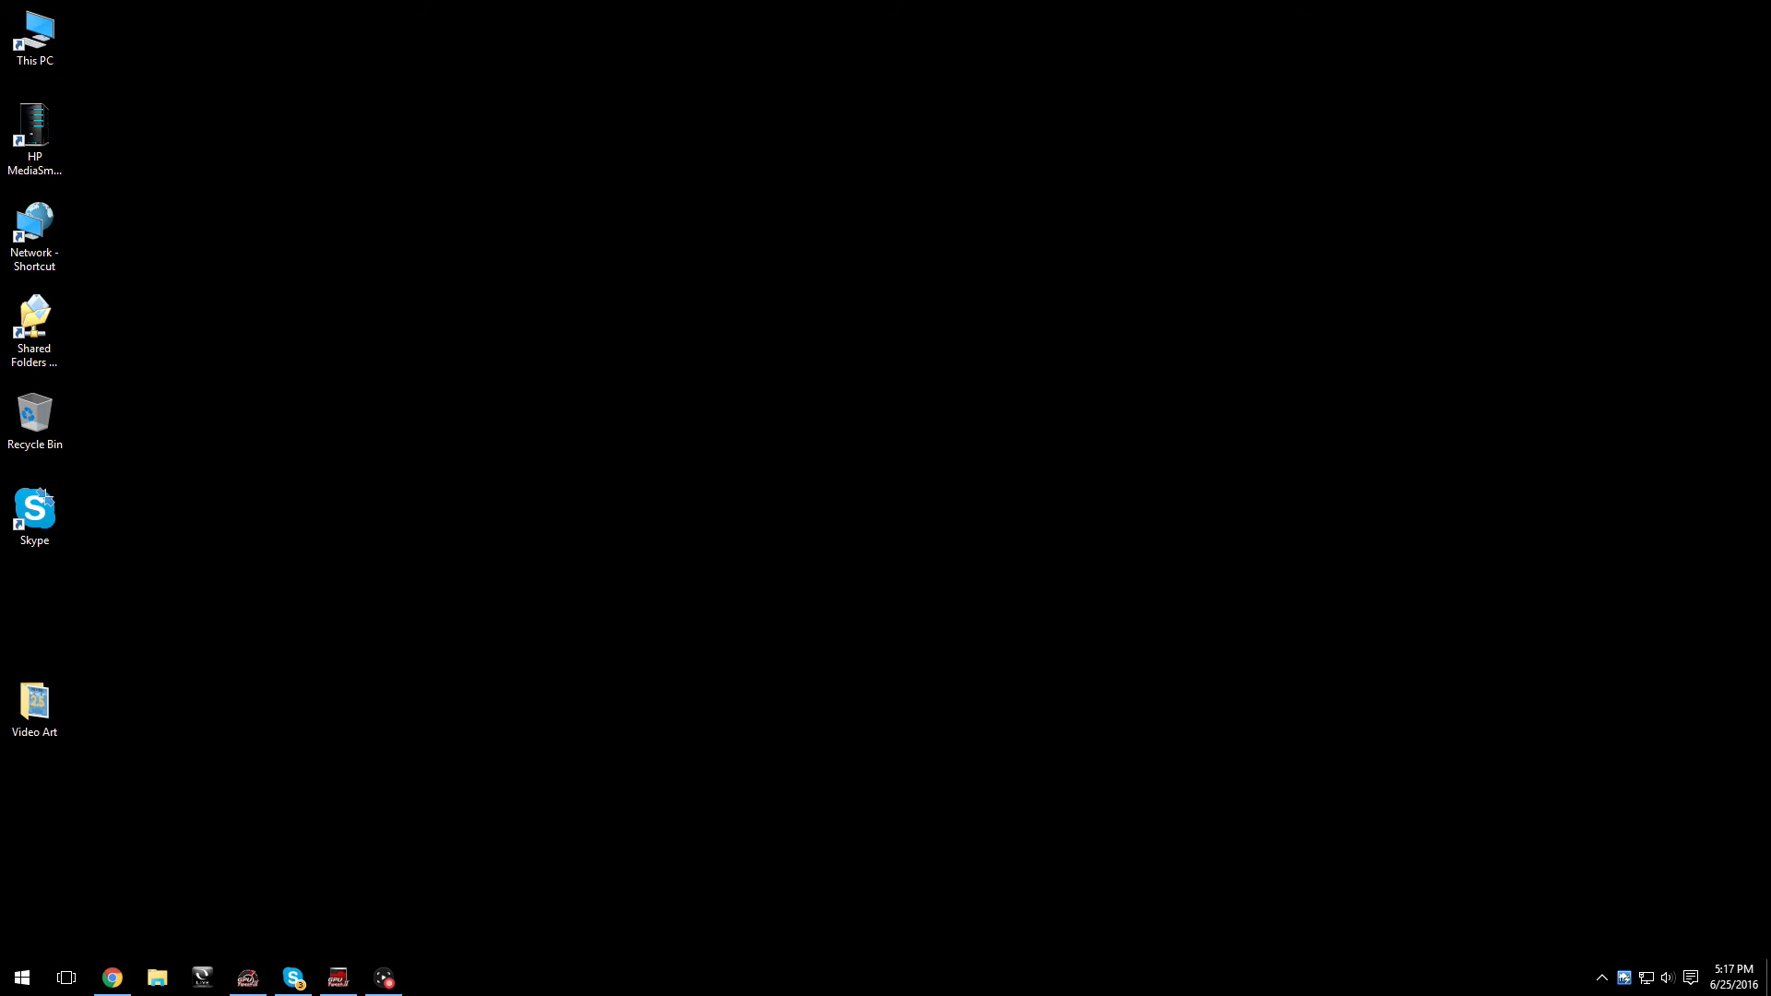
mouse_move(260, 872)
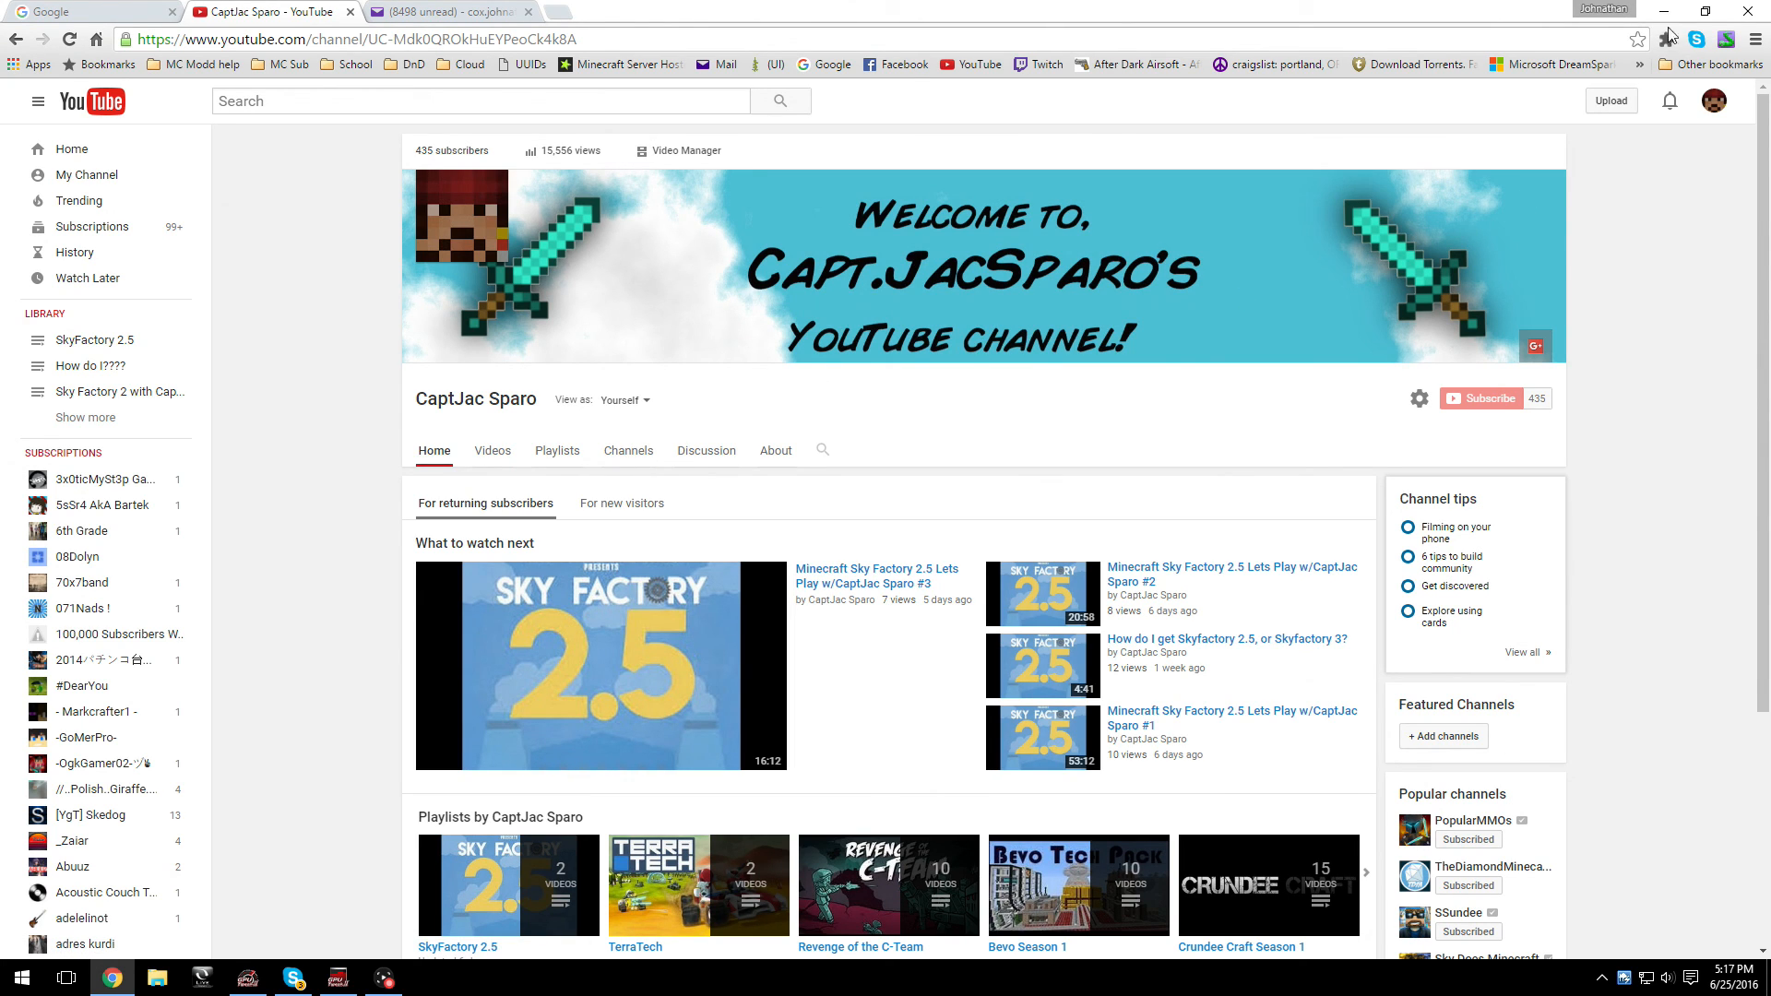
mouse_move(1664, 12)
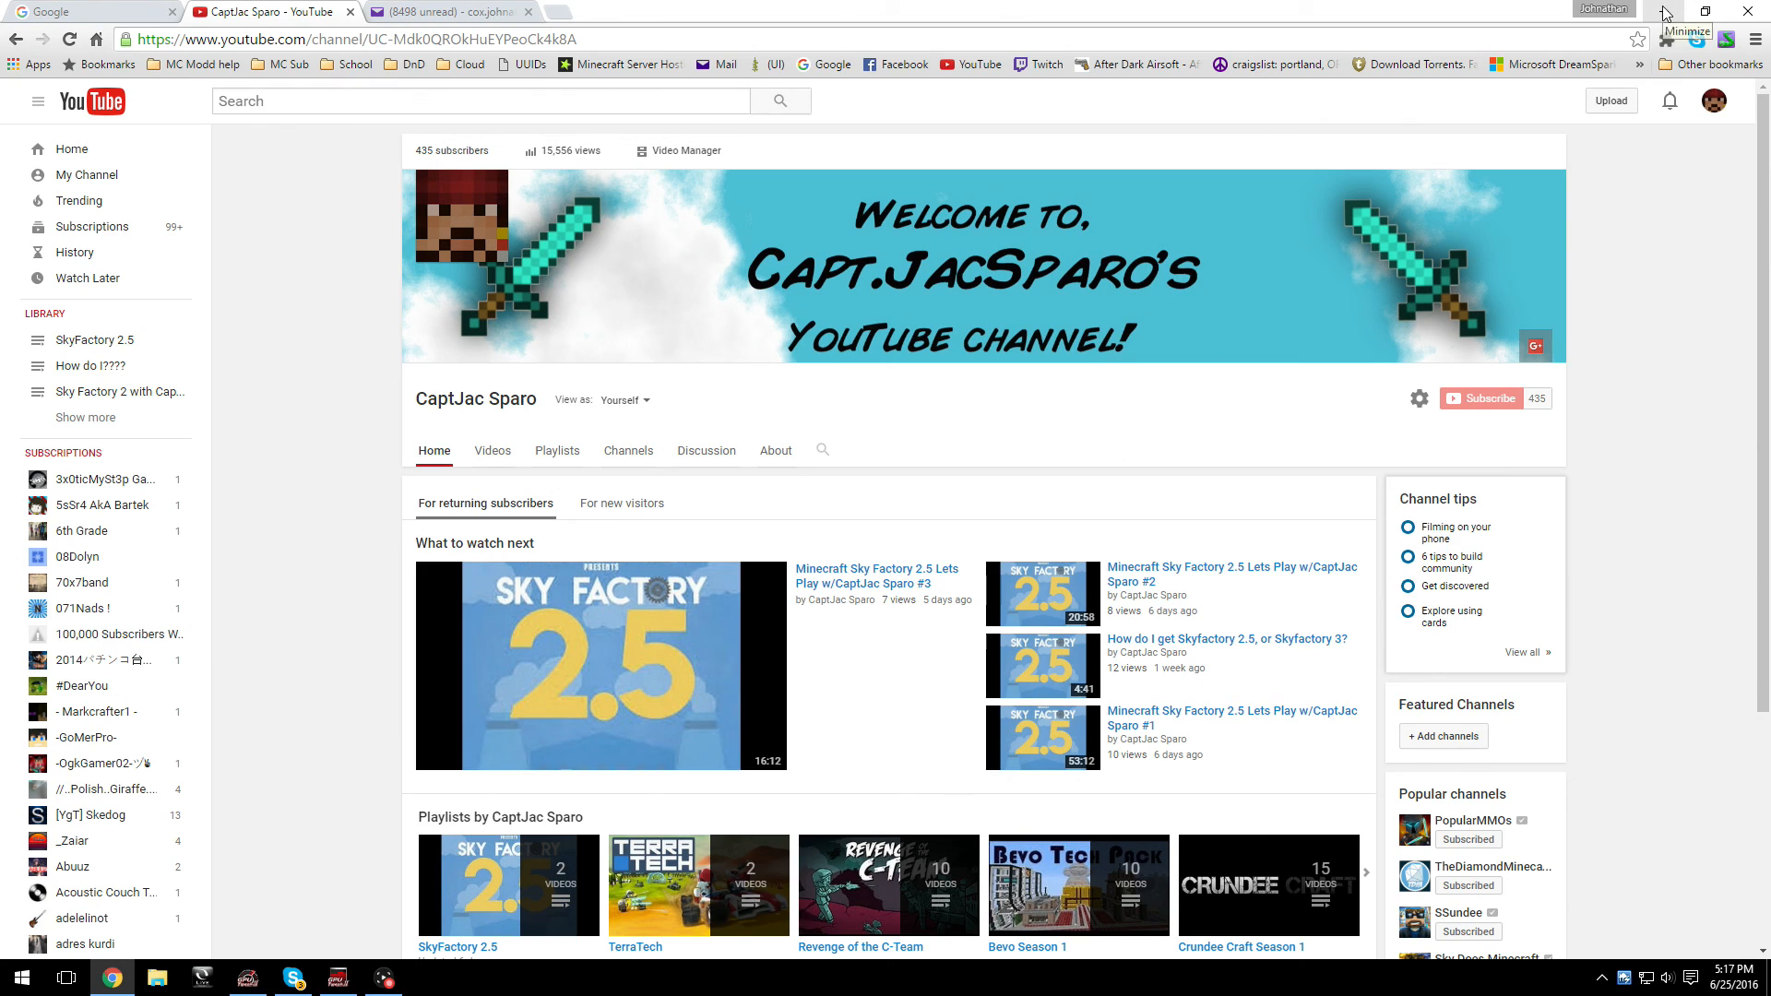
mouse_move(1445, 312)
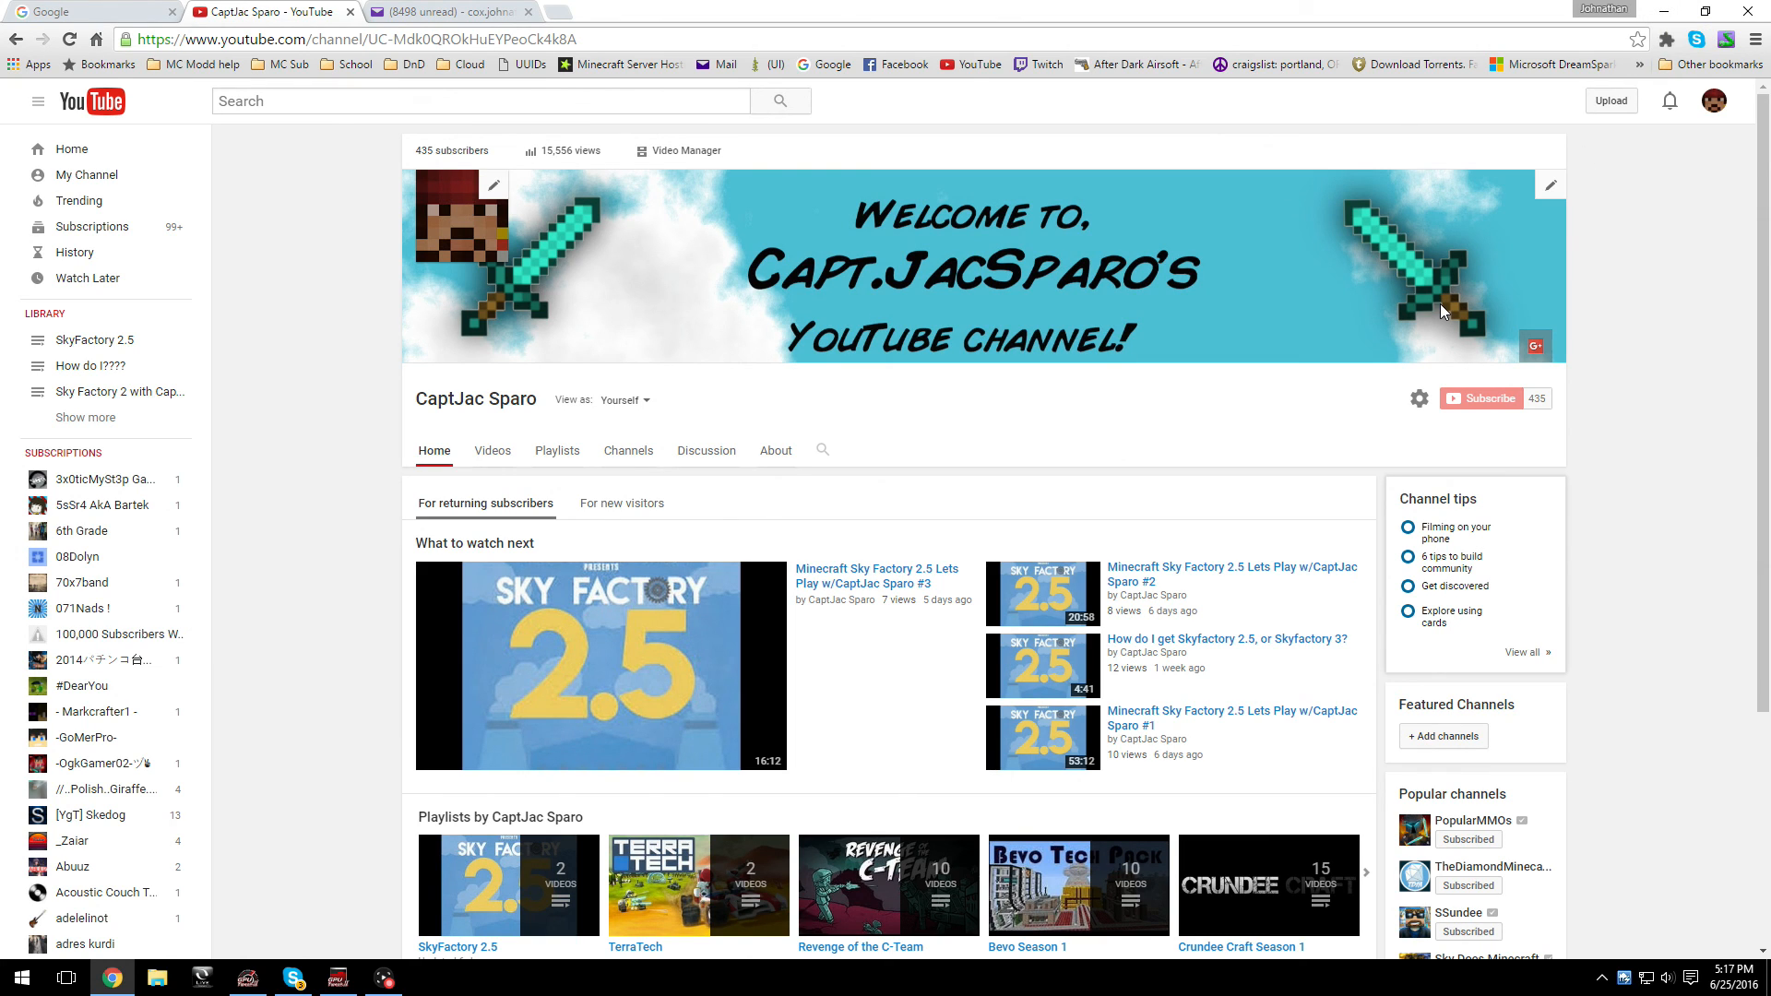
mouse_move(1476, 422)
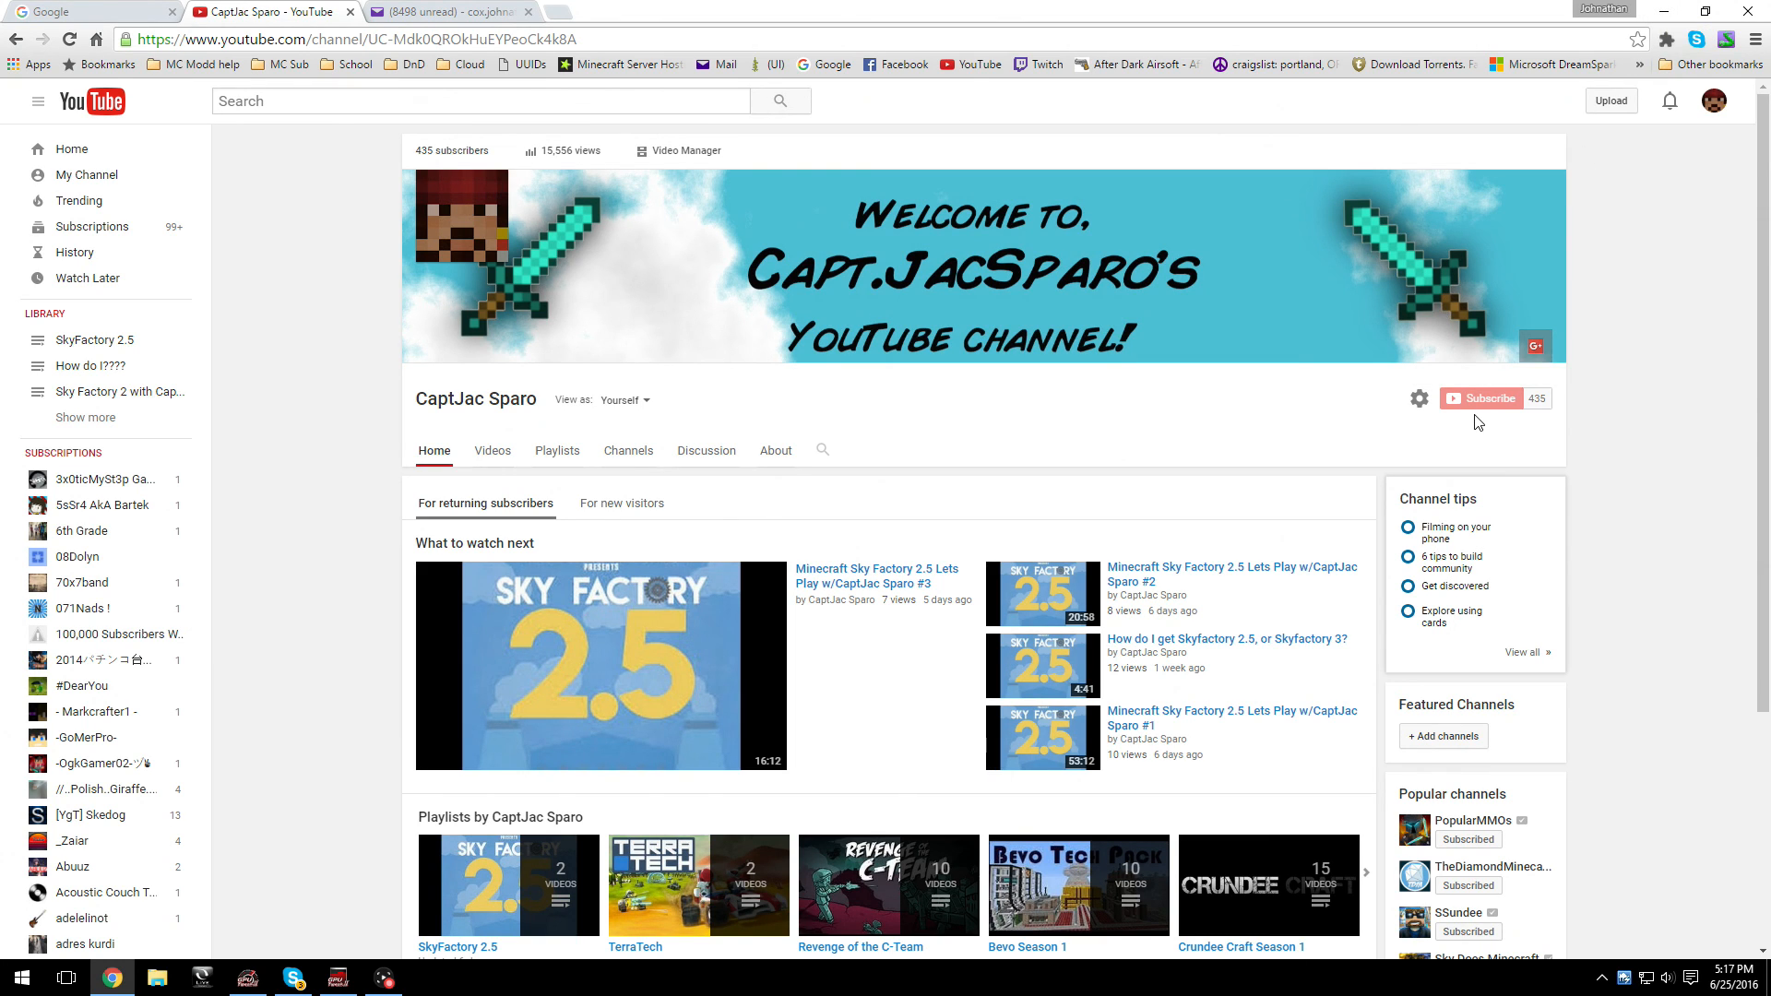